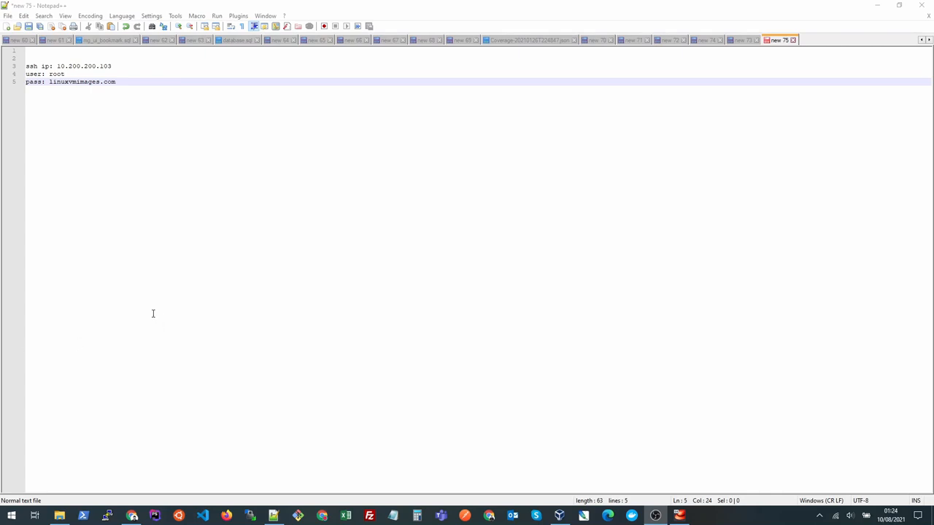
{"action": "mouse_move", "coordinate": [167, 283]}
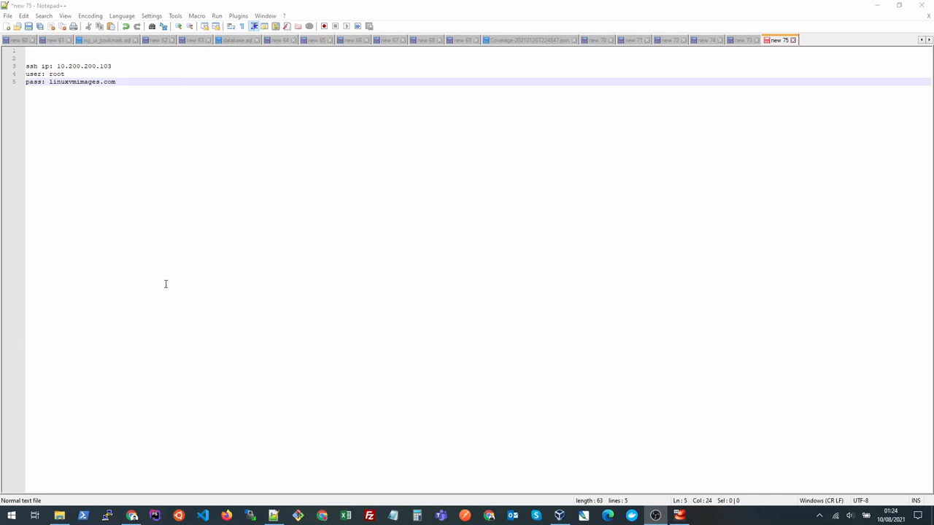
{"action": "mouse_move", "coordinate": [170, 270]}
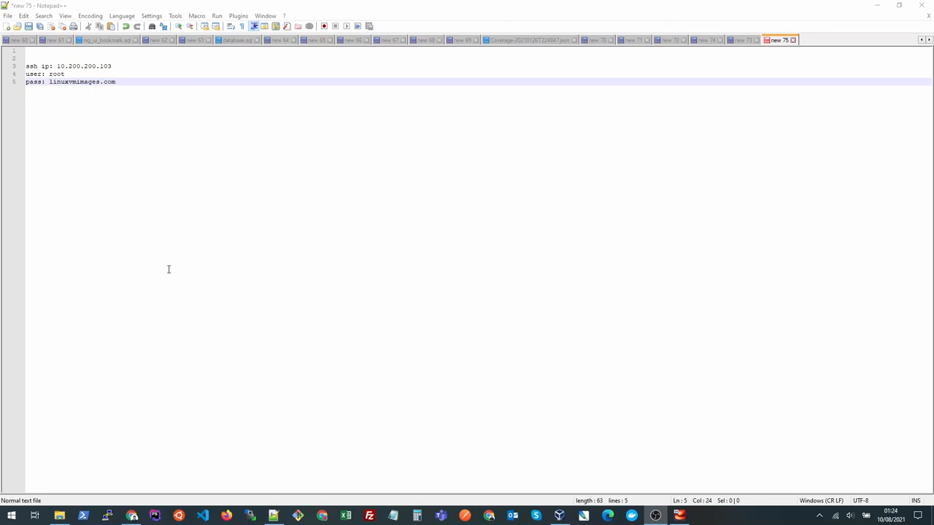
{"action": "mouse_move", "coordinate": [164, 273]}
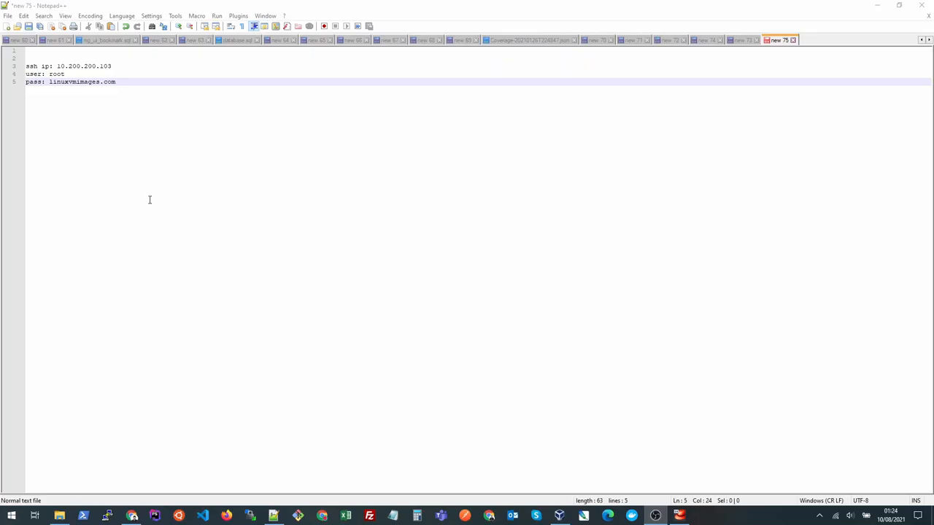
{"action": "mouse_move", "coordinate": [85, 365]}
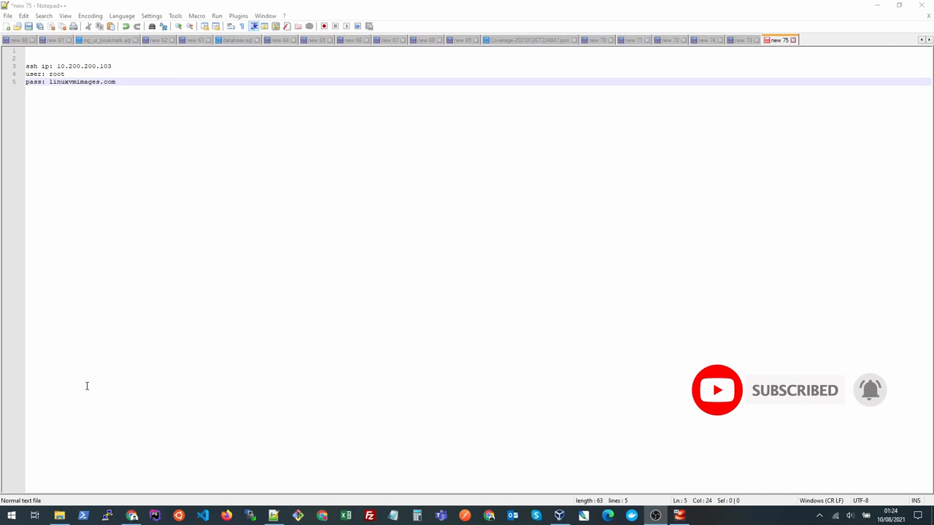
Reach the Optional features page via a Start search for 'optional' and search installed features for 'ssh', finding none
{"action": "left_click", "coordinate": [11, 517]}
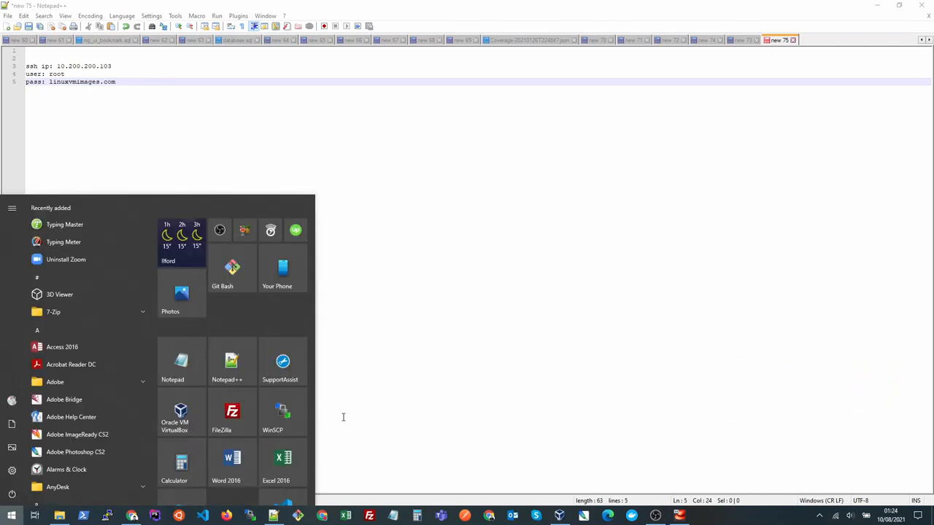
{"action": "type", "text": "optional"}
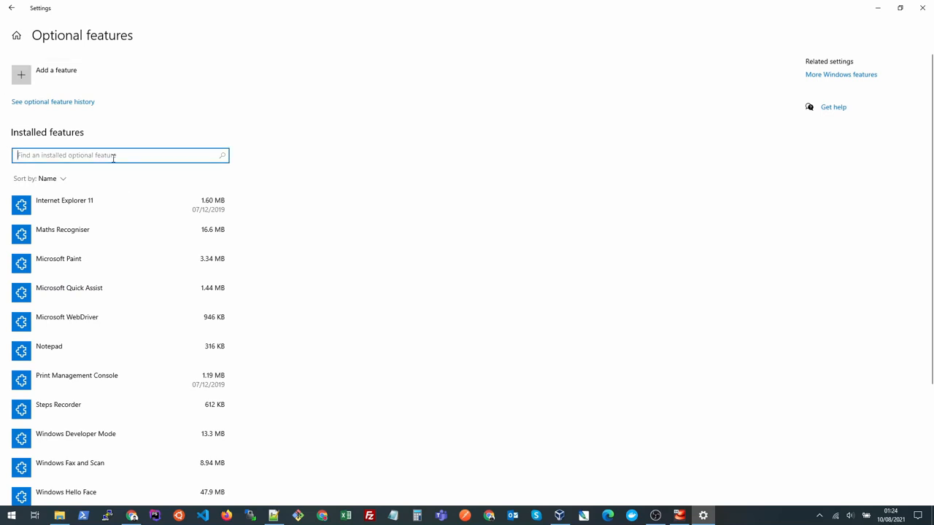
{"action": "type", "text": "sshh"}
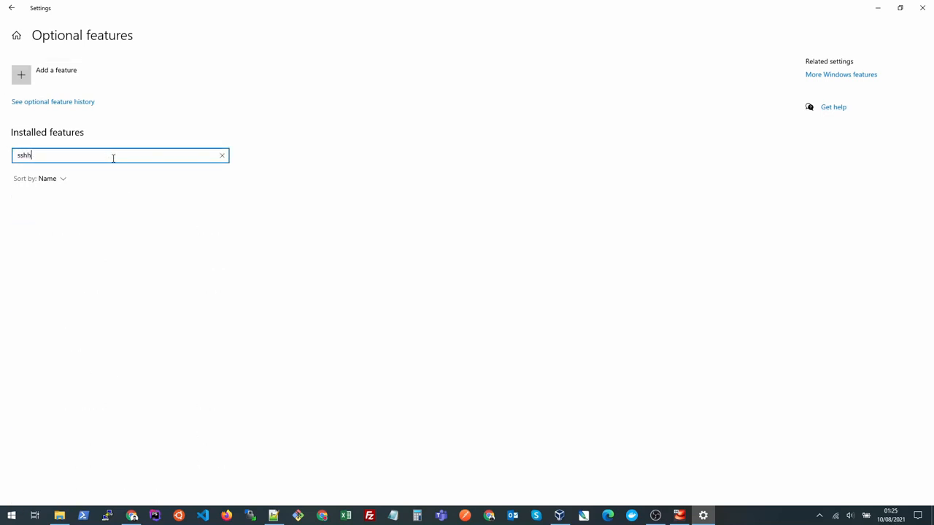
{"action": "key", "text": "Backspace"}
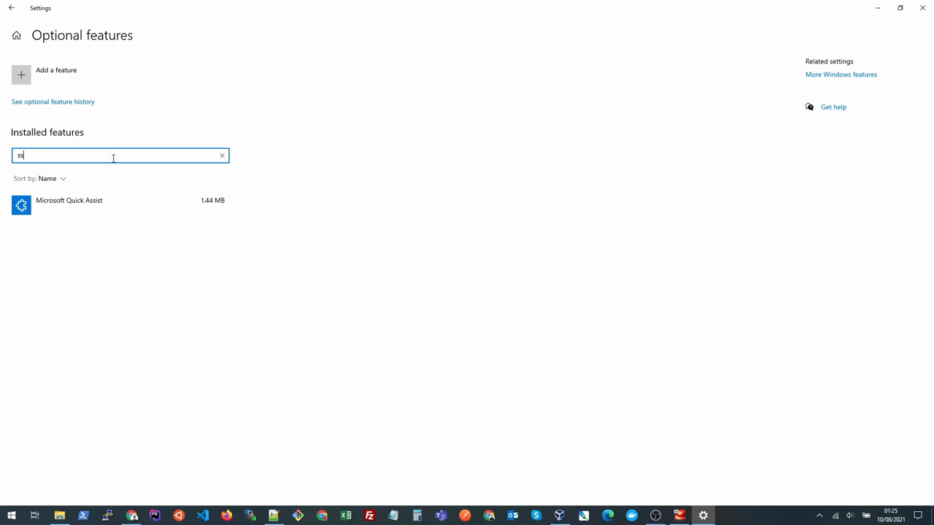
{"action": "left_click", "coordinate": [222, 155]}
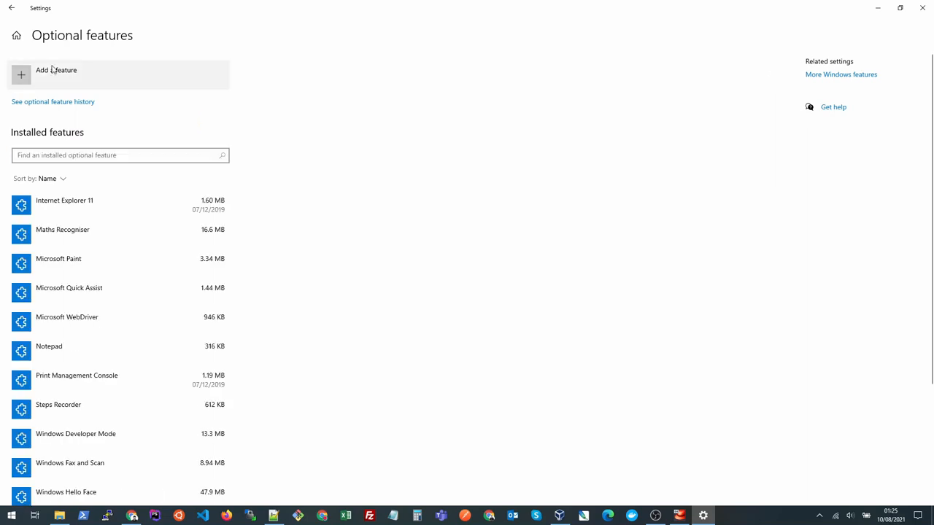
Add a feature: search 'ssh', select OpenSSH Client and install it
{"action": "left_click", "coordinate": [56, 73]}
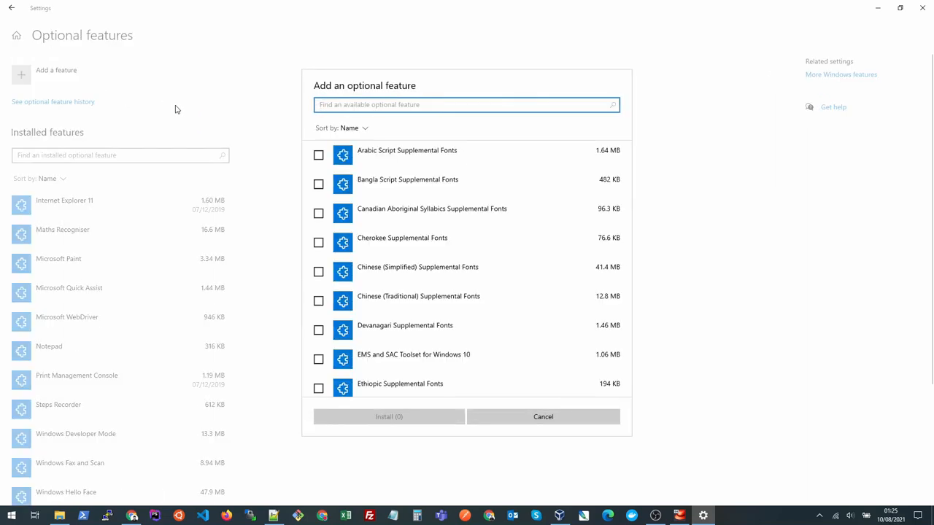
{"action": "type", "text": "ssh"}
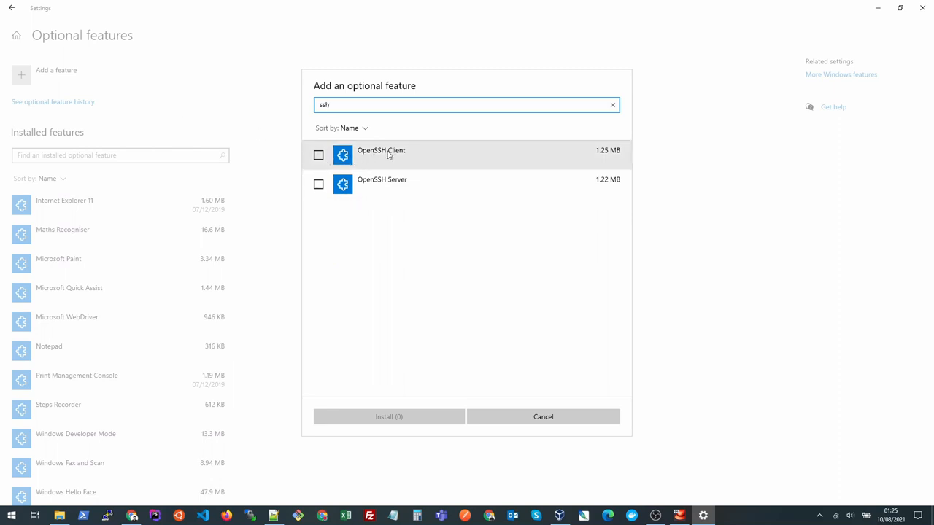
{"action": "left_click", "coordinate": [318, 154]}
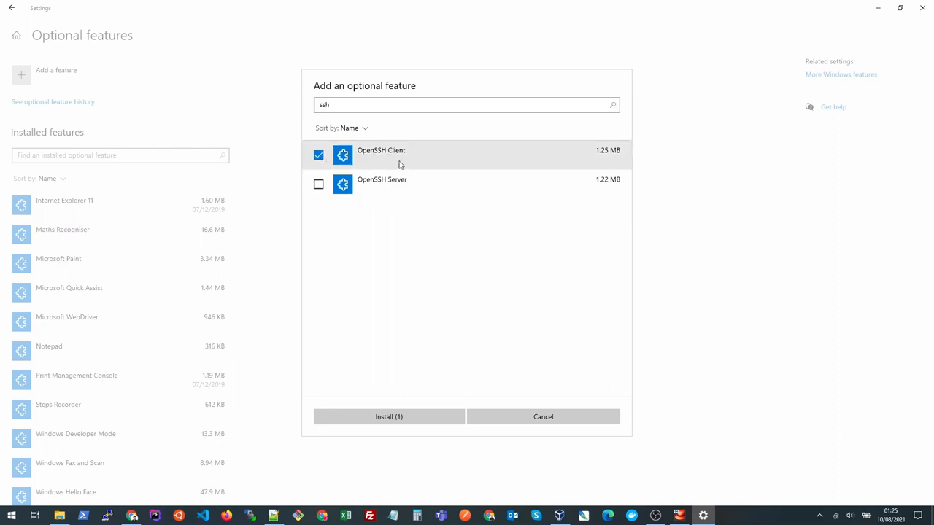
{"action": "left_click", "coordinate": [388, 417]}
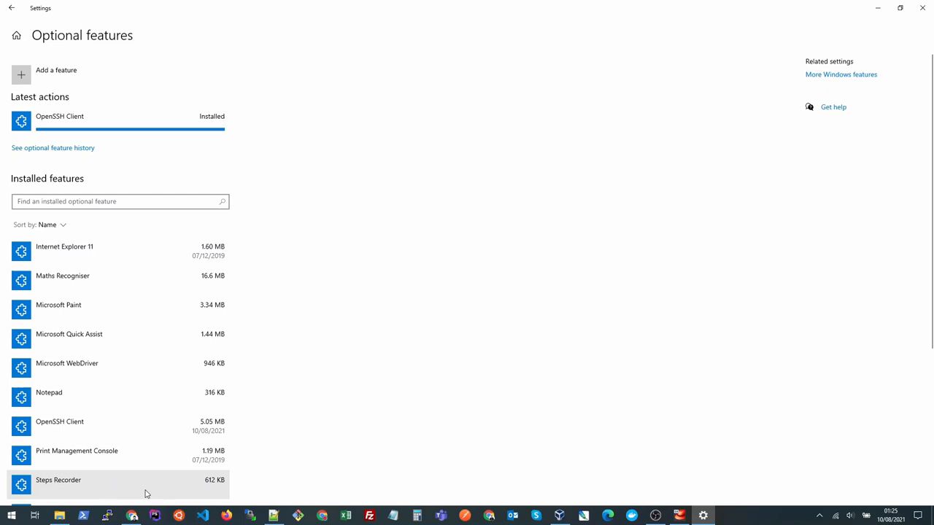
{"action": "mouse_move", "coordinate": [85, 517]}
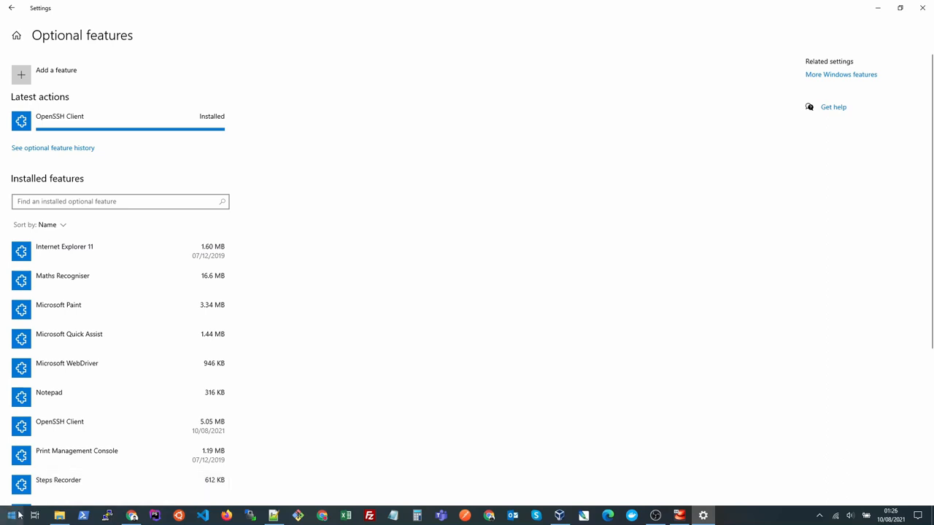
Launch Windows PowerShell from a Start search for 'power'
{"action": "left_click", "coordinate": [12, 515]}
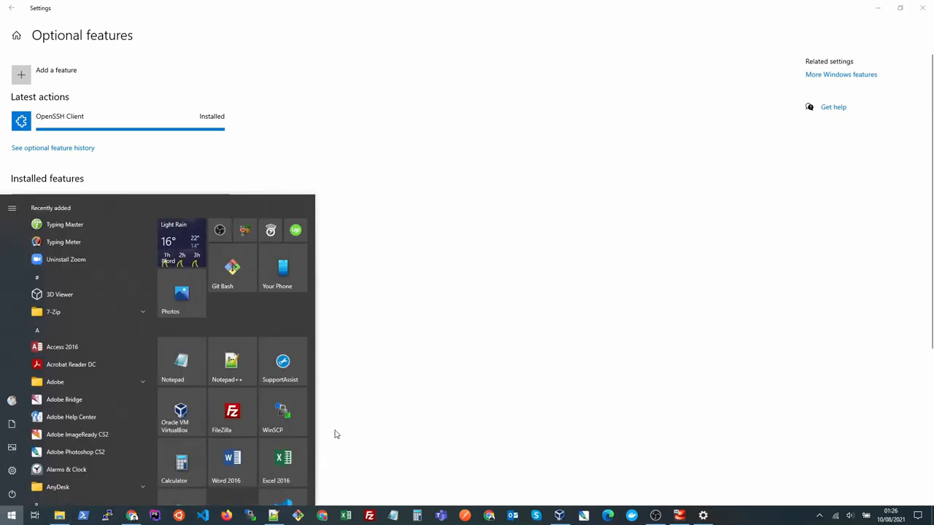
{"action": "type", "text": "power"}
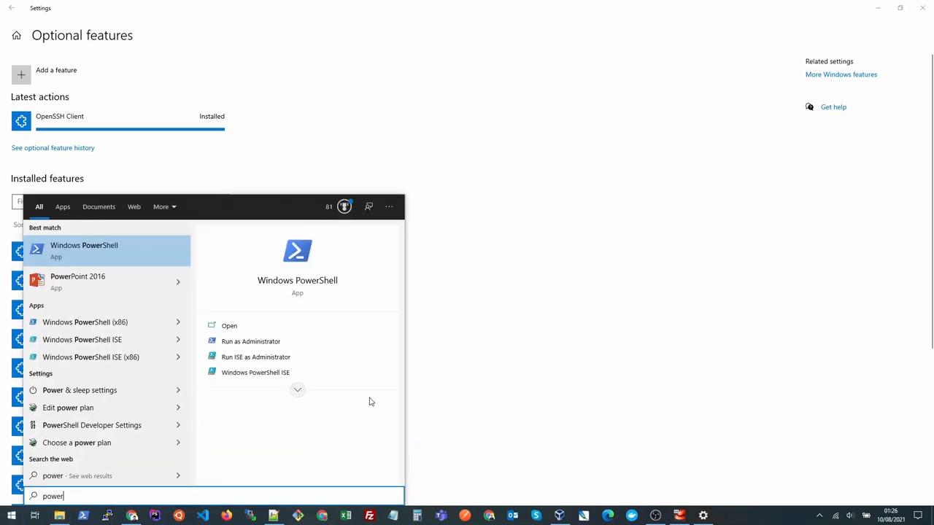
{"action": "right_click", "coordinate": [12, 515]}
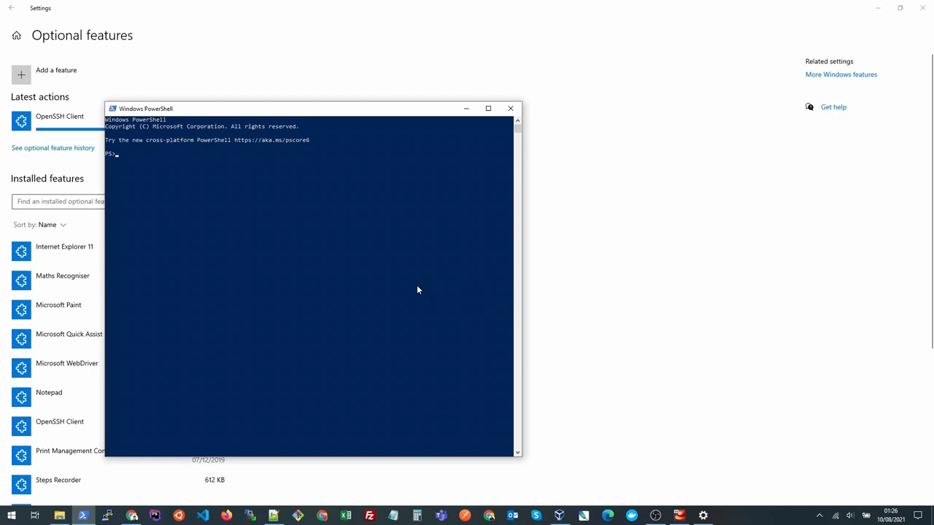
{"action": "mouse_move", "coordinate": [411, 266]}
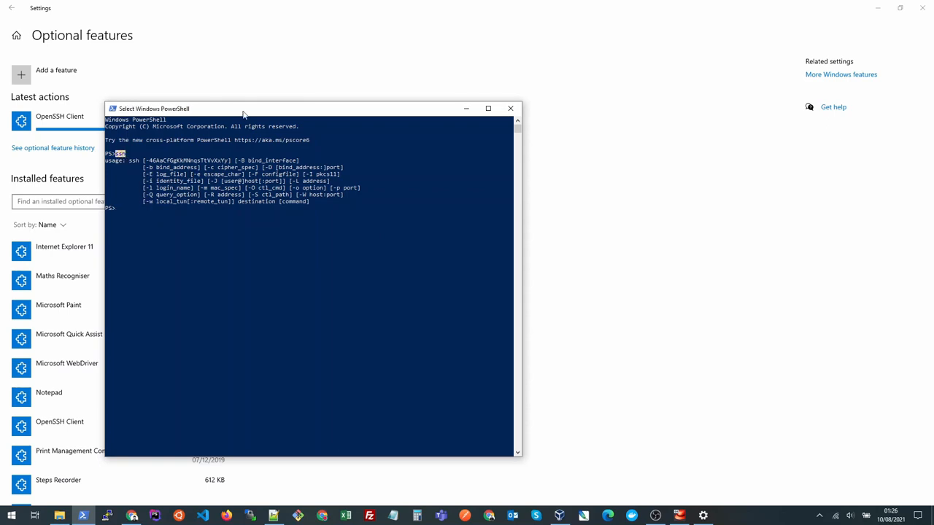
Bring the Notepad++ notes with the server's SSH details to the front
{"action": "left_click", "coordinate": [275, 516]}
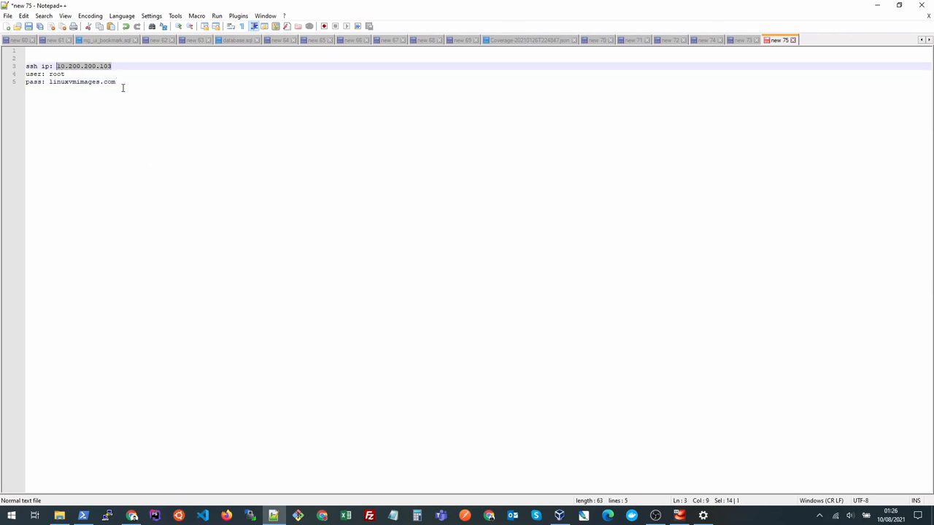
{"action": "mouse_move", "coordinate": [490, 335]}
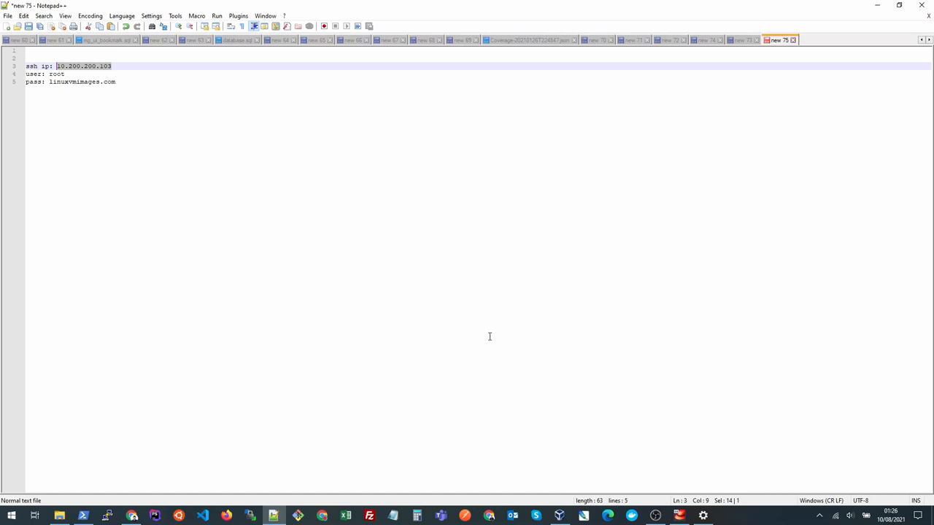
{"action": "mouse_move", "coordinate": [470, 450]}
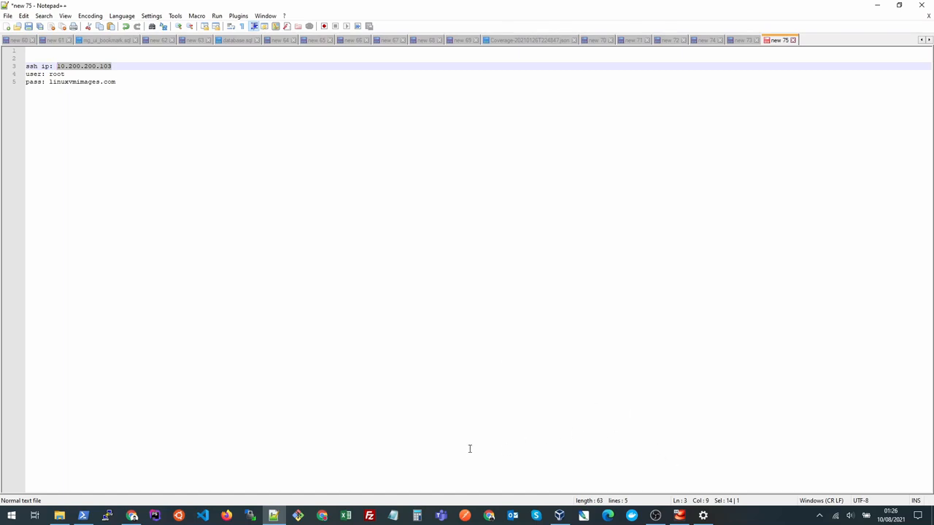
{"action": "mouse_move", "coordinate": [108, 82]}
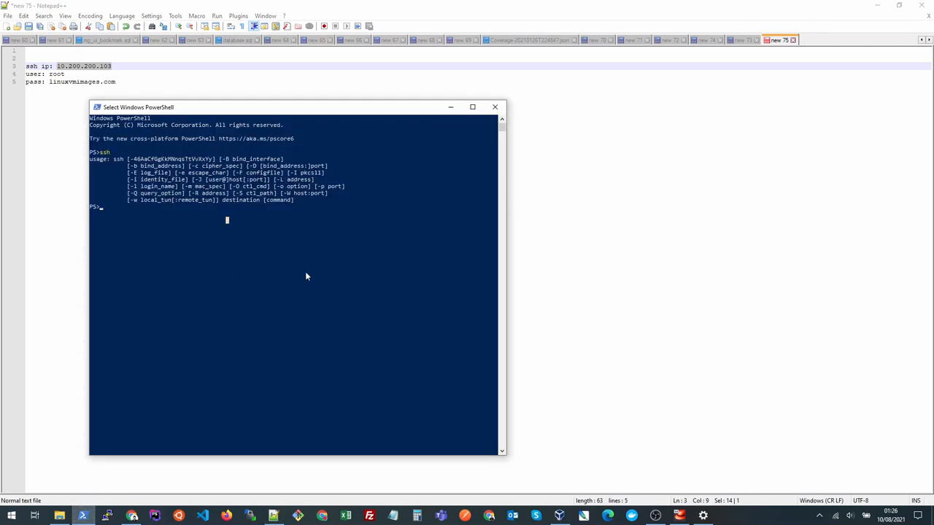
{"action": "type", "text": "ssh r"}
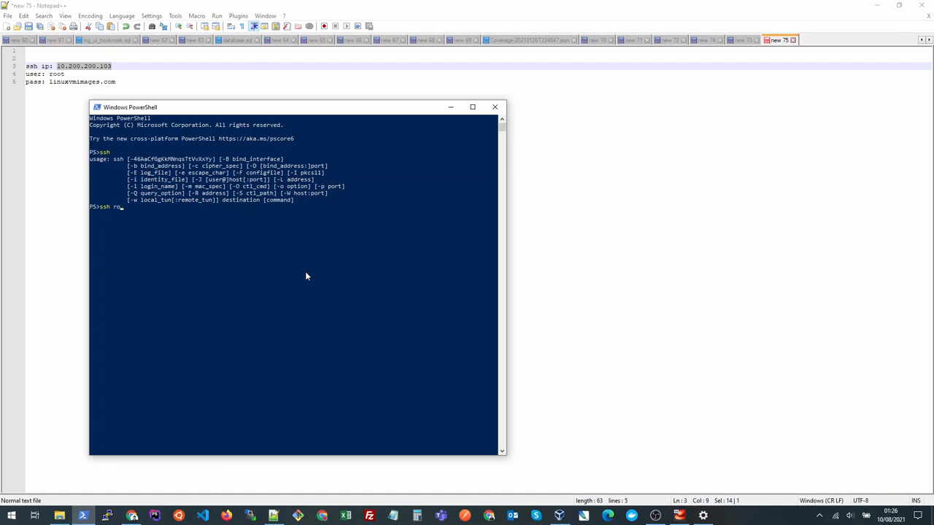
{"action": "type", "text": "ot"}
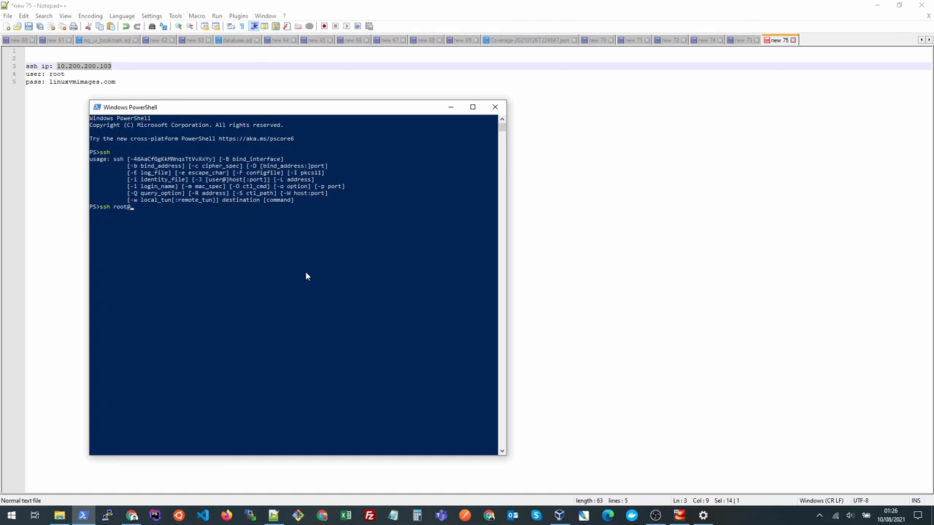
{"action": "type", "text": "@10.200.200.103"}
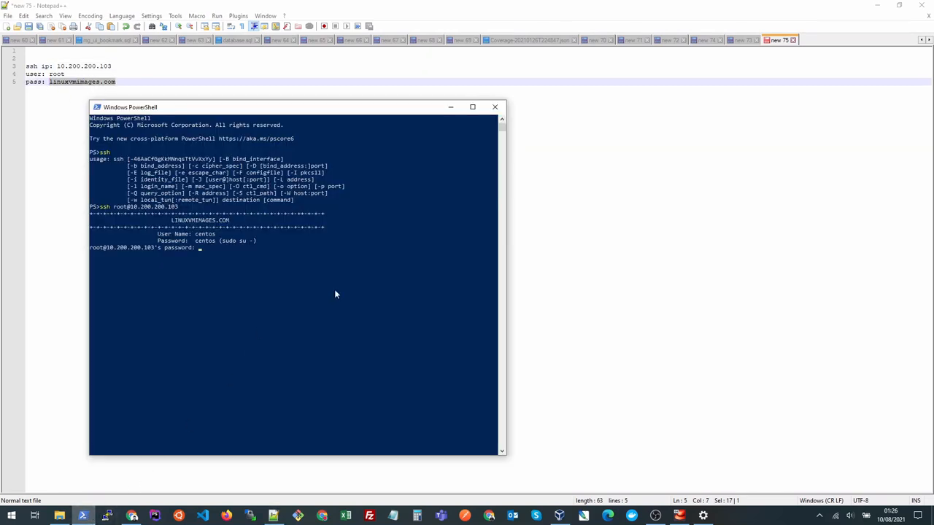
{"action": "key", "text": "Return"}
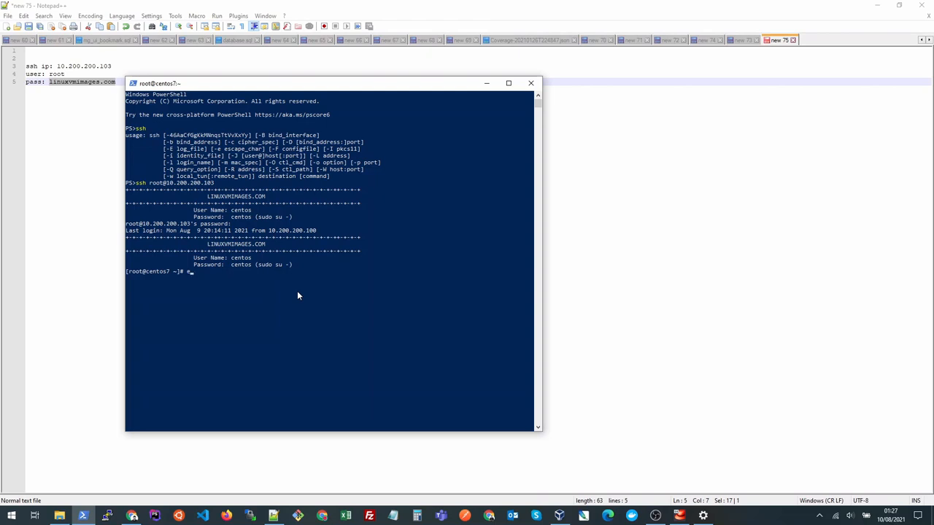
{"action": "type", "text": "exit"}
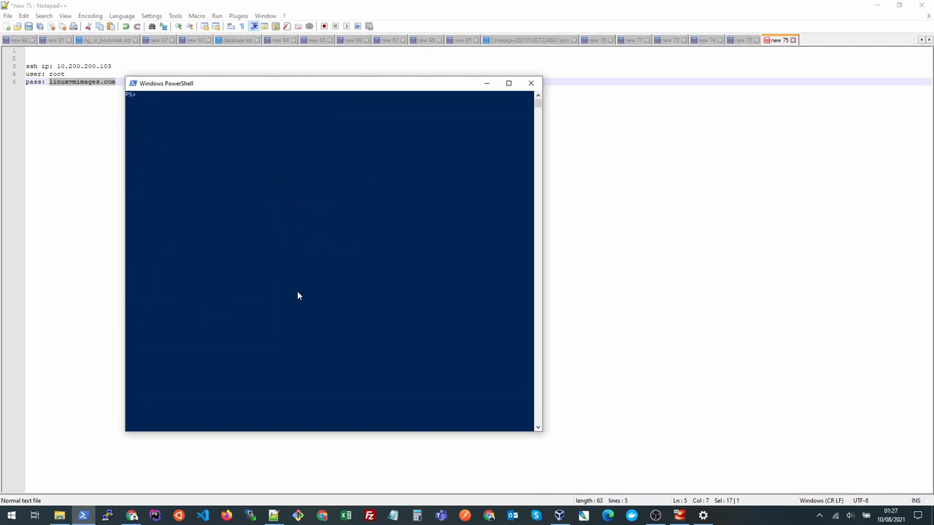
{"action": "mouse_move", "coordinate": [152, 115]}
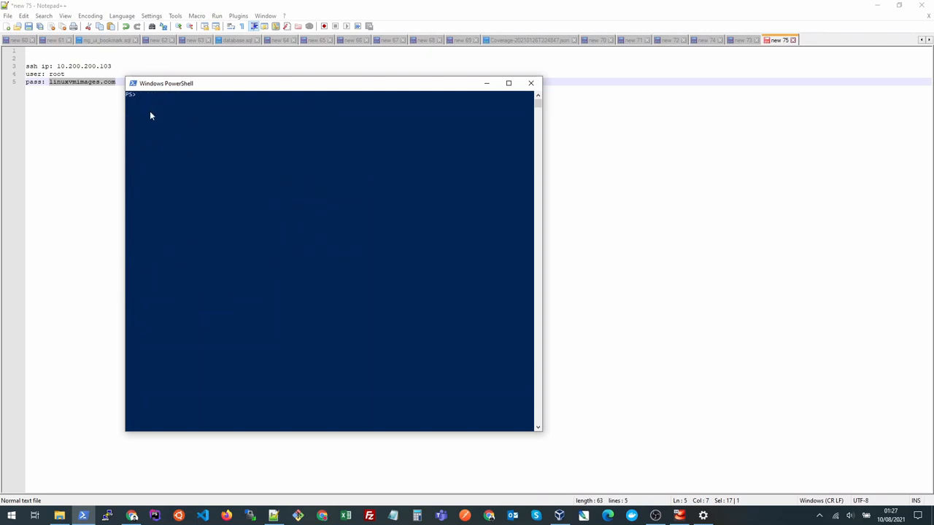
{"action": "mouse_move", "coordinate": [150, 103]}
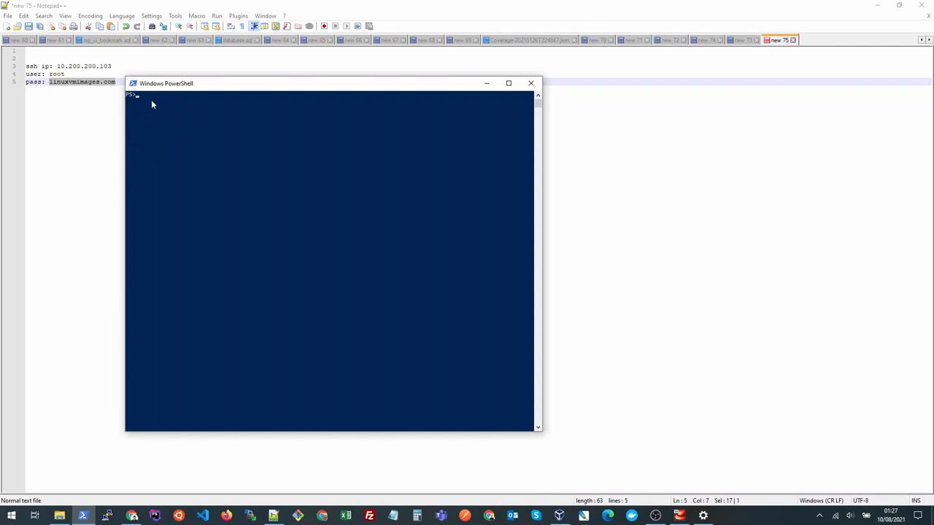
{"action": "mouse_move", "coordinate": [145, 99]}
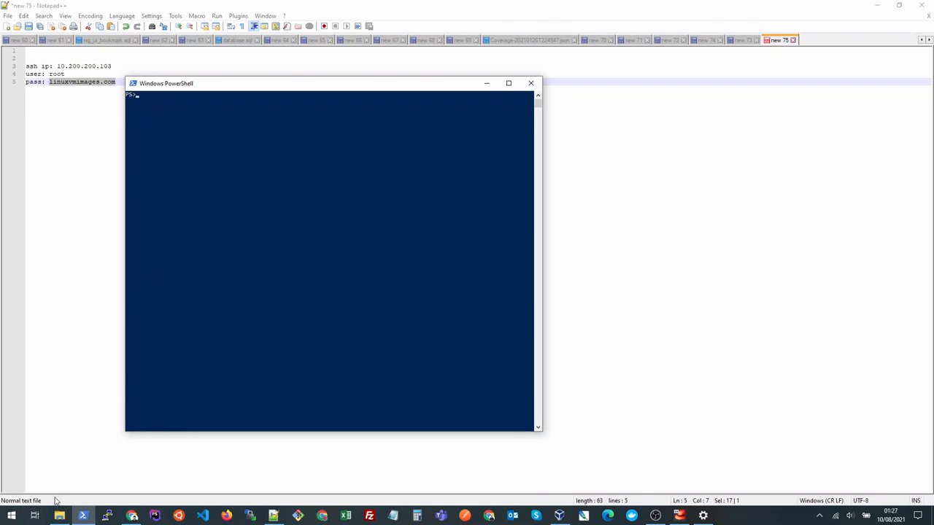
{"action": "mouse_move", "coordinate": [254, 254]}
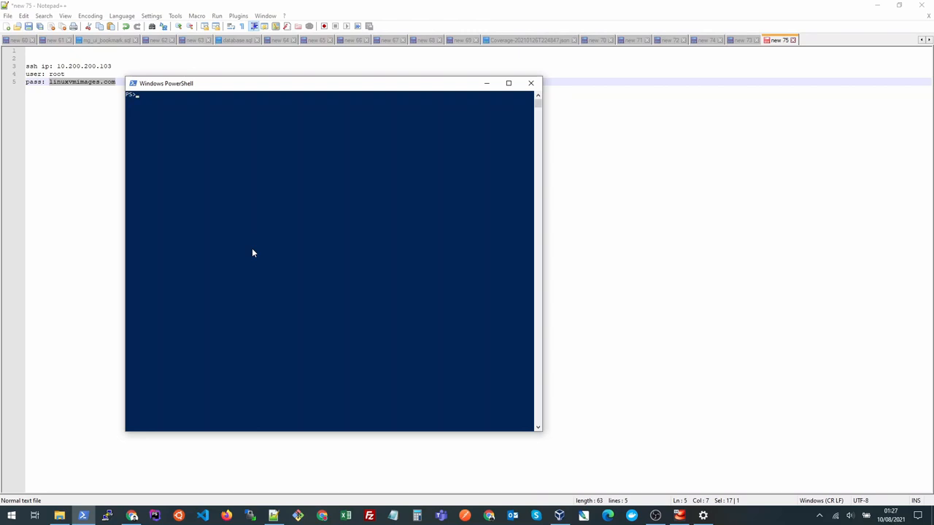
Run ssh-keygen -t rsa, accepting the default file location and empty passphrase
{"action": "type", "text": "ssh-keygen"}
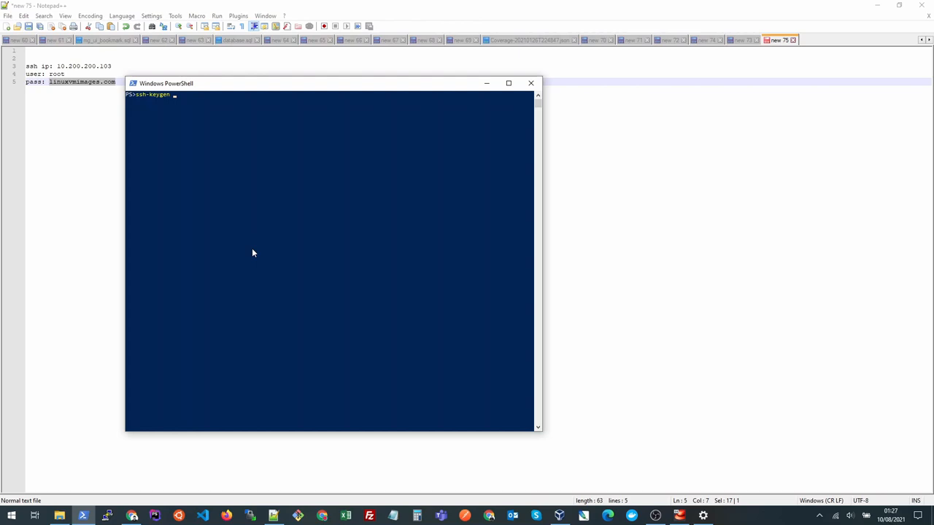
{"action": "type", "text": "-t rsa"}
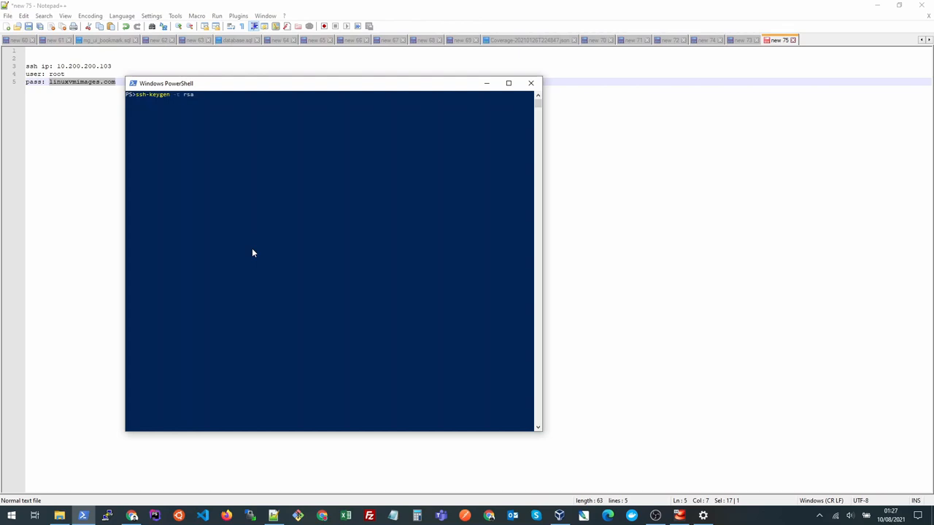
{"action": "key", "text": "Return"}
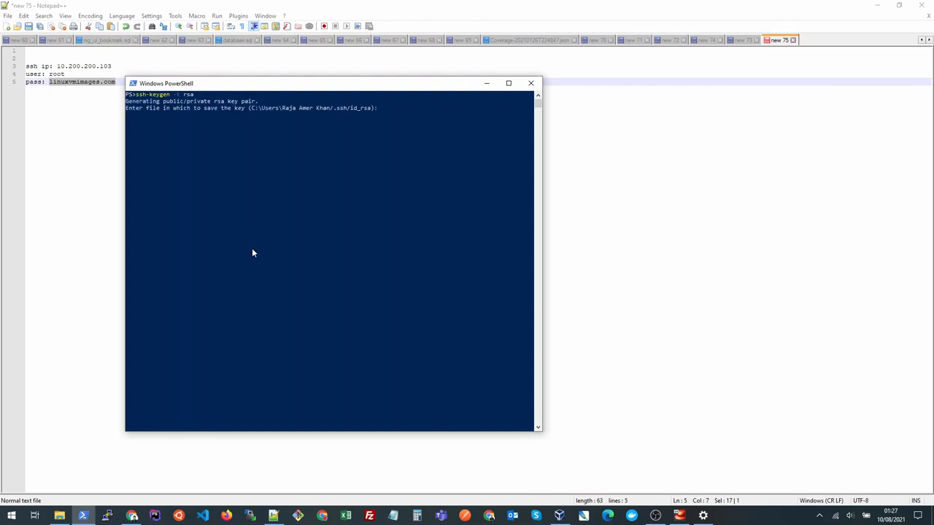
{"action": "mouse_move", "coordinate": [269, 99]}
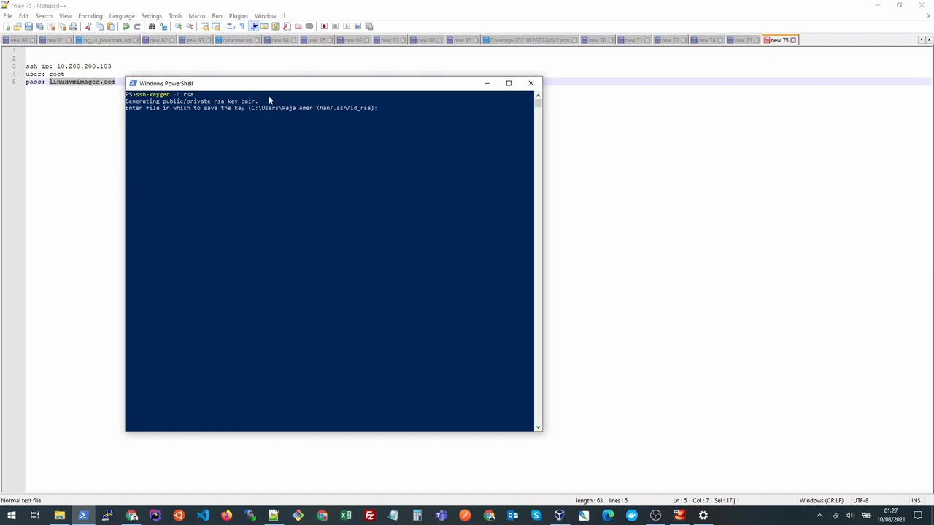
{"action": "mouse_move", "coordinate": [358, 134]}
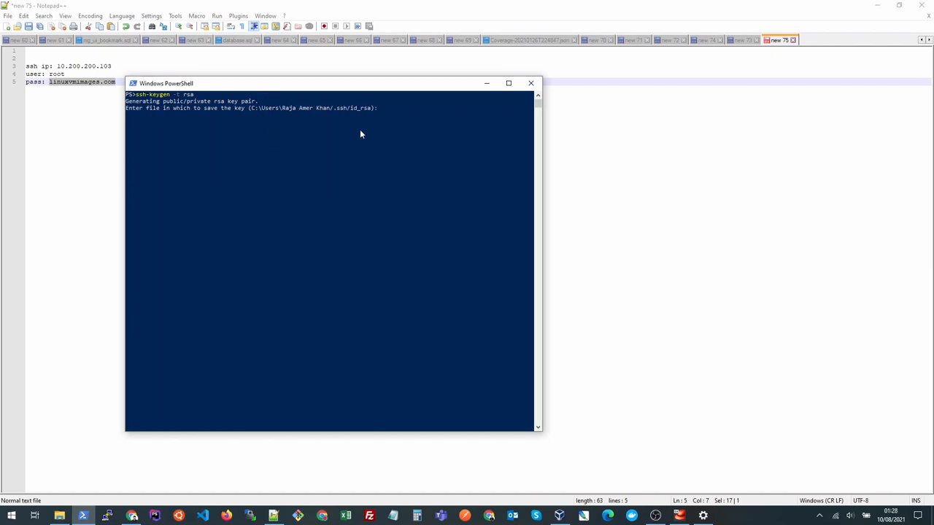
{"action": "mouse_move", "coordinate": [362, 110]}
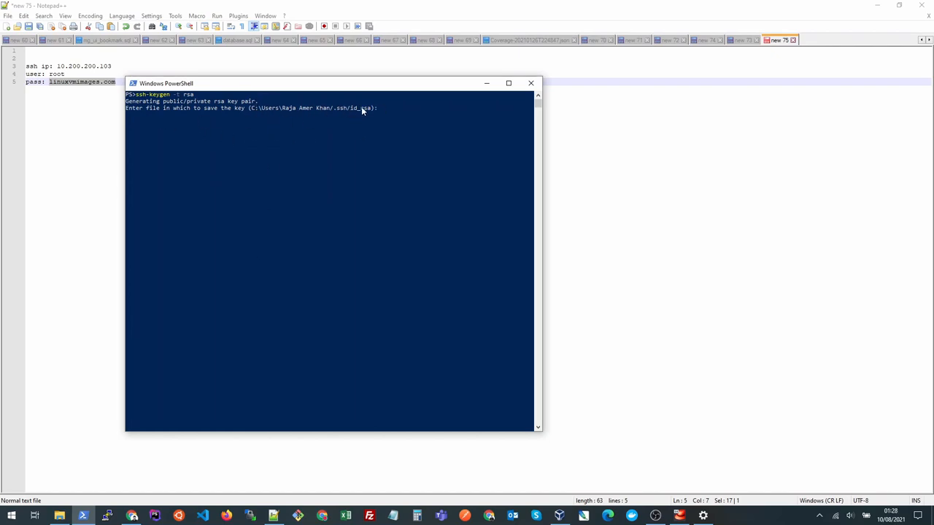
{"action": "mouse_move", "coordinate": [357, 117]}
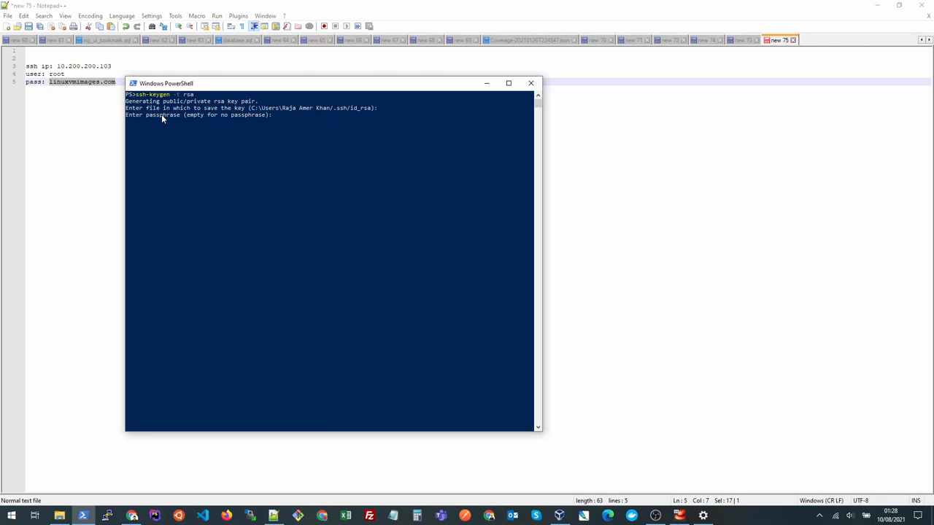
{"action": "mouse_move", "coordinate": [216, 124]}
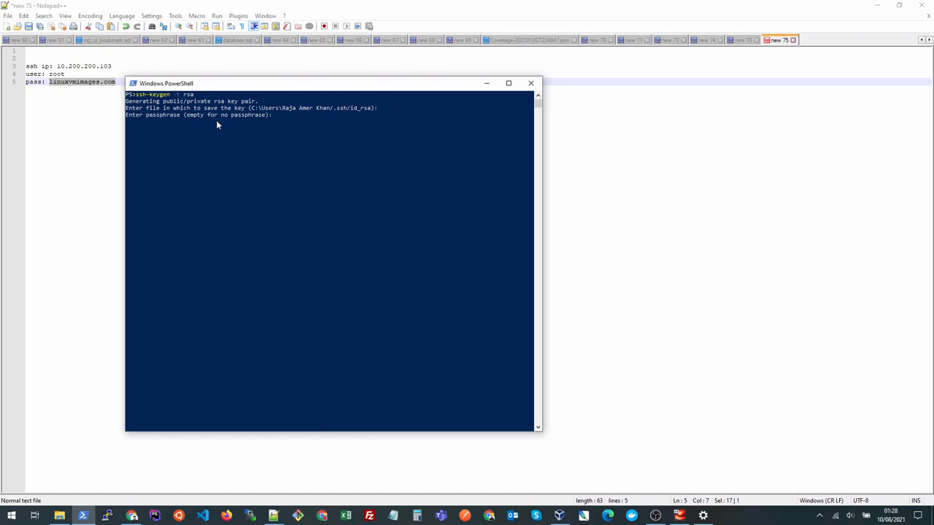
{"action": "mouse_move", "coordinate": [152, 122]}
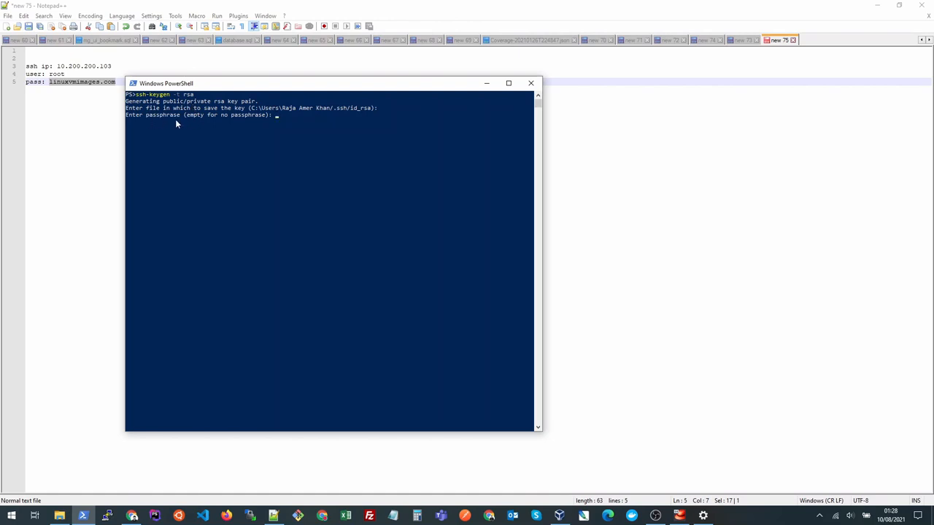
{"action": "mouse_move", "coordinate": [245, 181]}
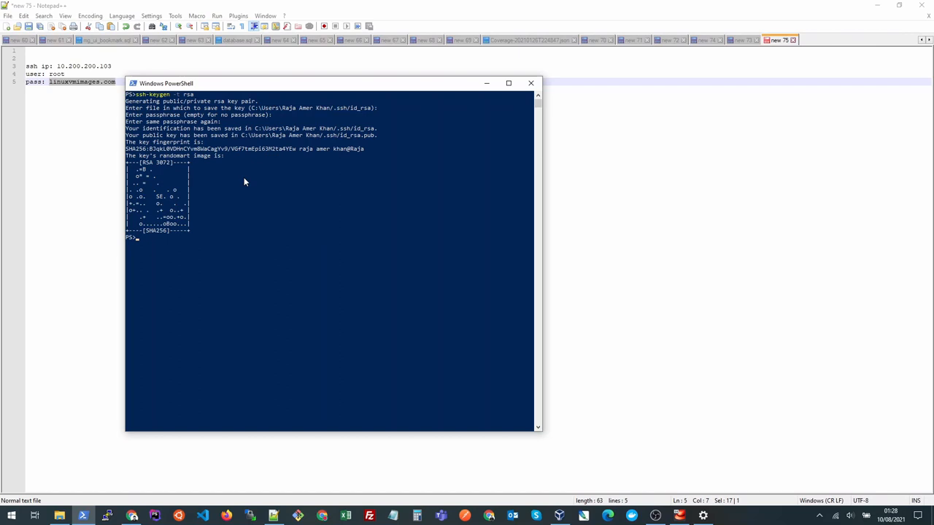
{"action": "mouse_move", "coordinate": [251, 134]}
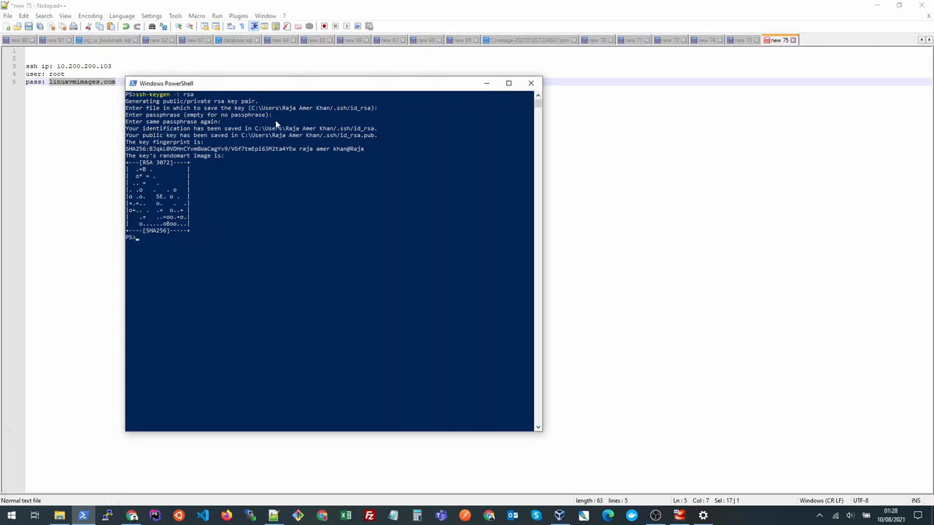
{"action": "left_click", "coordinate": [58, 517]}
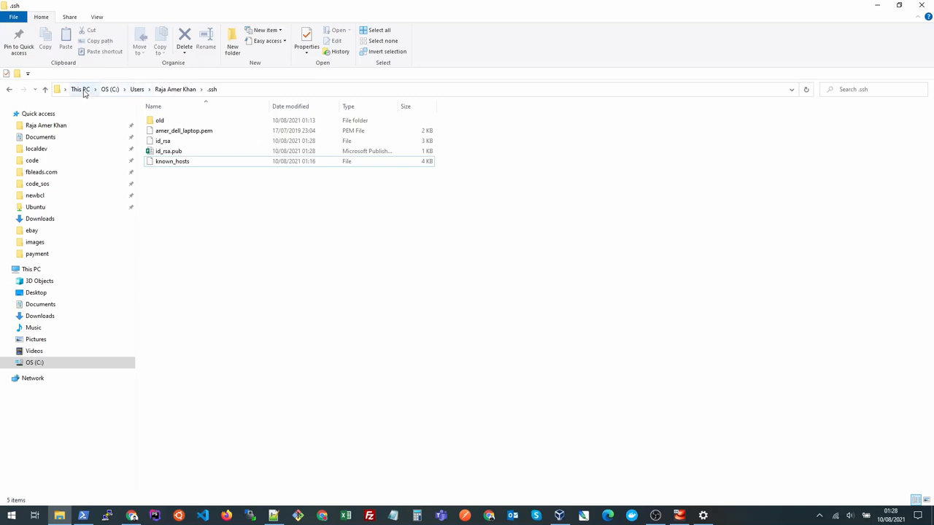
{"action": "mouse_move", "coordinate": [133, 101]}
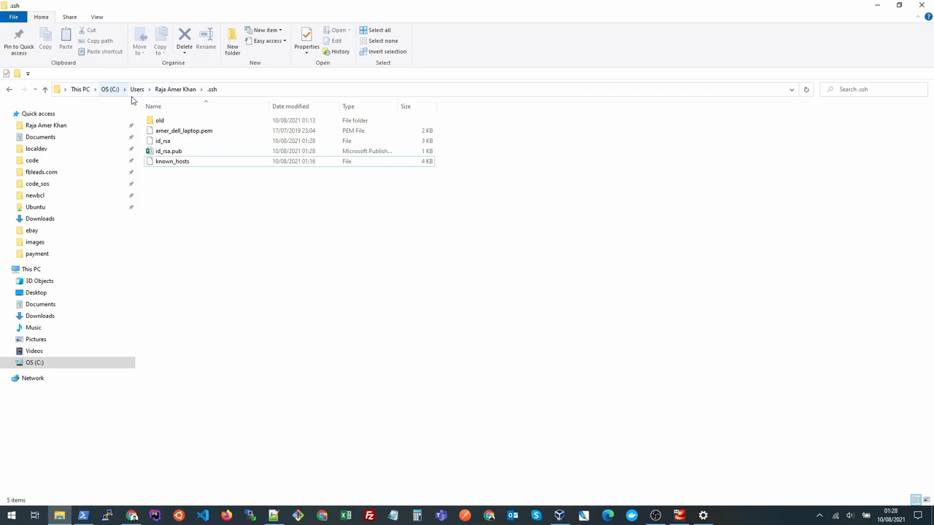
{"action": "mouse_move", "coordinate": [175, 89]}
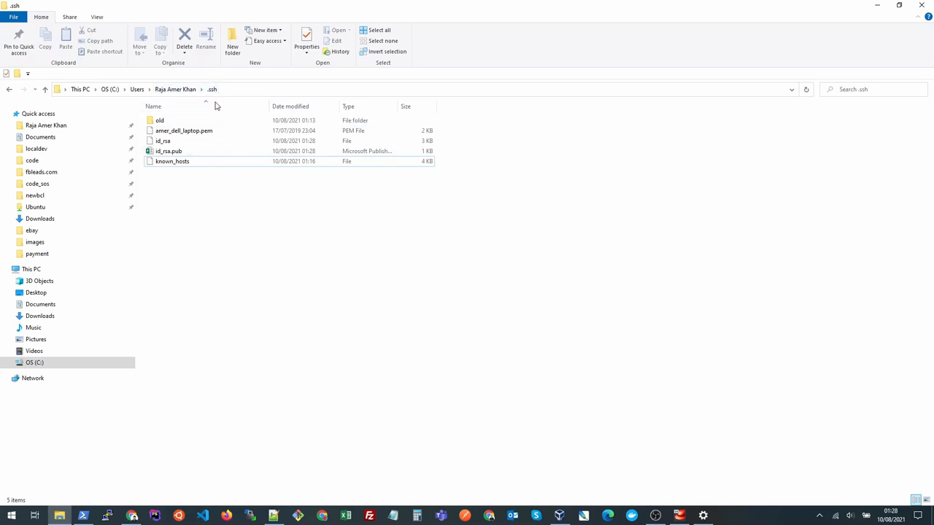
{"action": "mouse_move", "coordinate": [213, 89]}
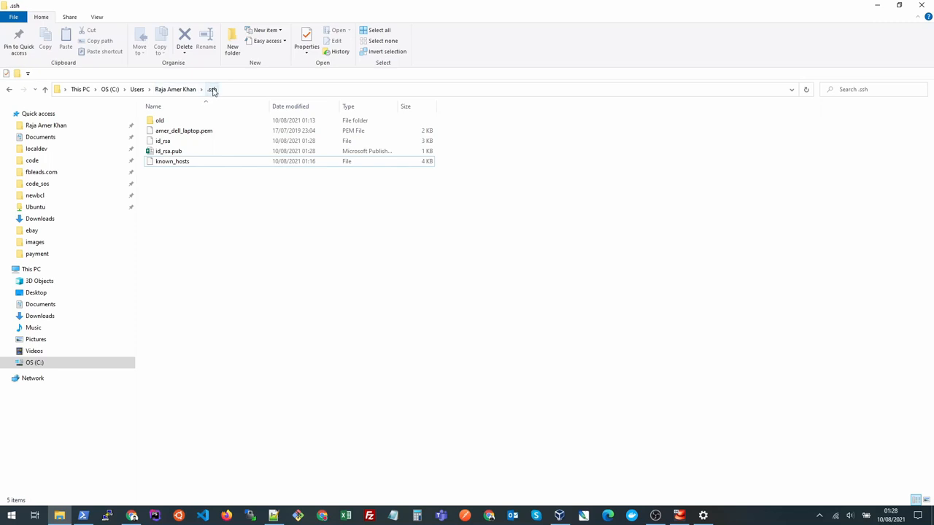
Show full file names in the .ssh folder and select the id_rsa and id_rsa.pub key files
{"action": "left_click", "coordinate": [96, 17]}
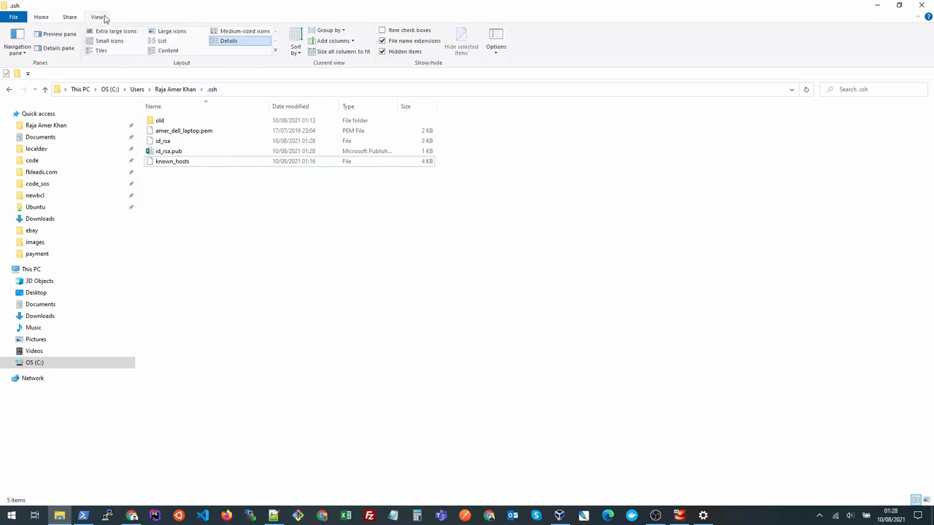
{"action": "left_click", "coordinate": [97, 18]}
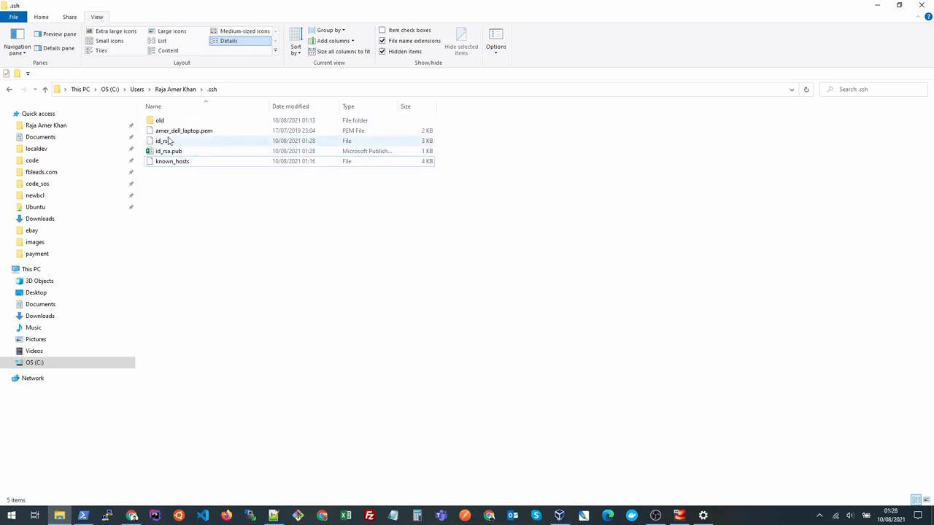
{"action": "left_click", "coordinate": [164, 140]}
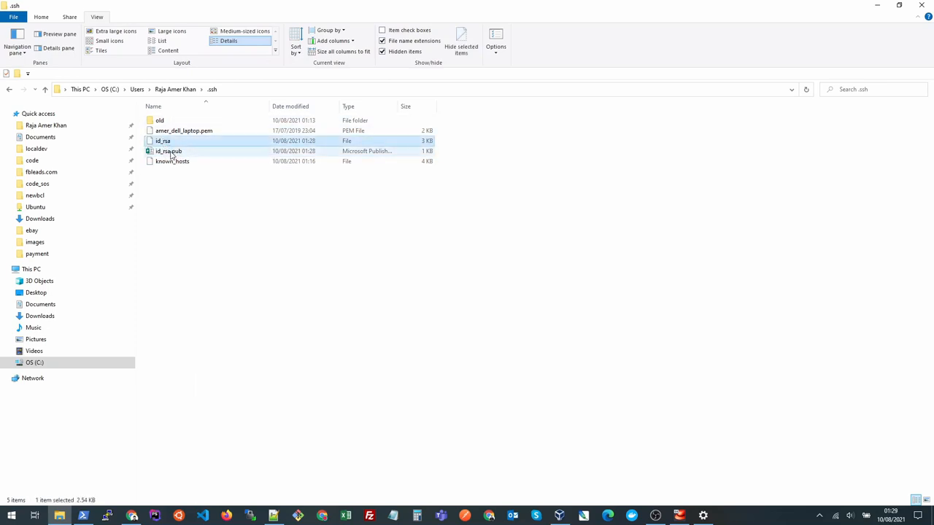
{"action": "left_click", "coordinate": [170, 150]}
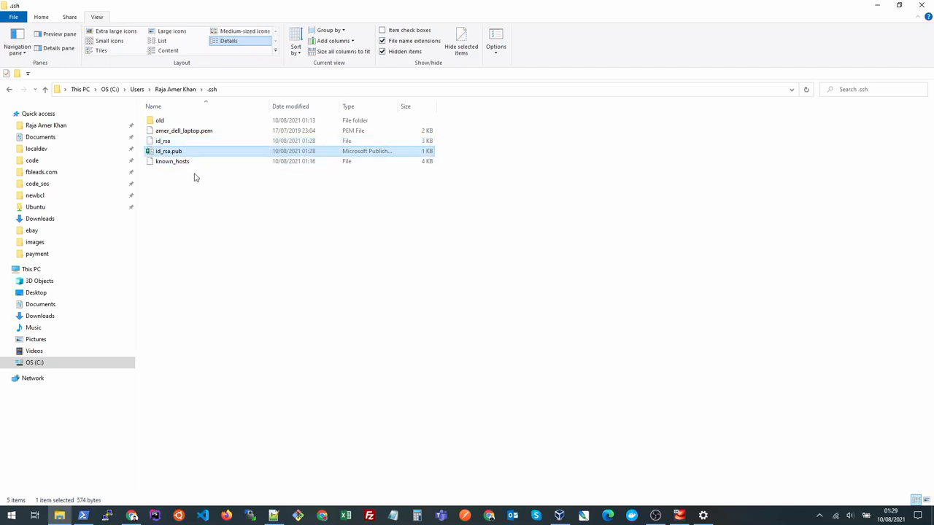
{"action": "mouse_move", "coordinate": [168, 152]}
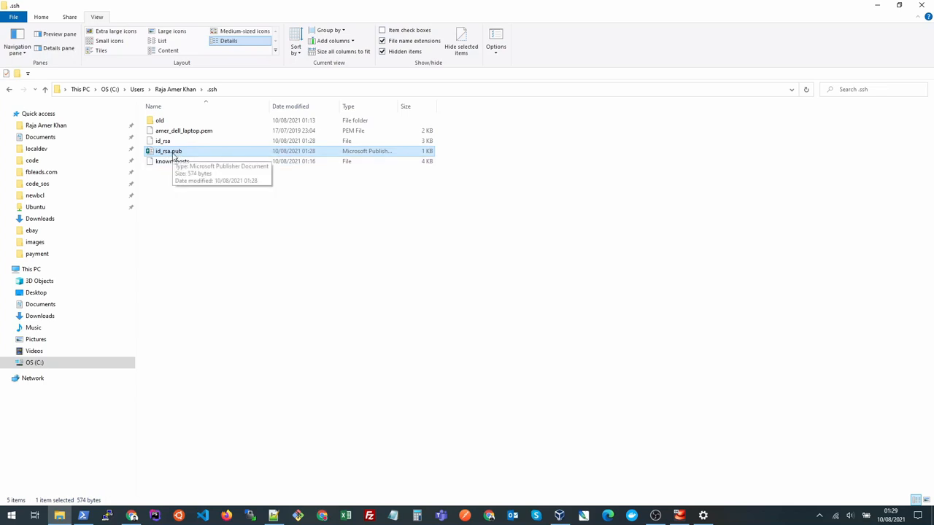
{"action": "left_click", "coordinate": [163, 140]}
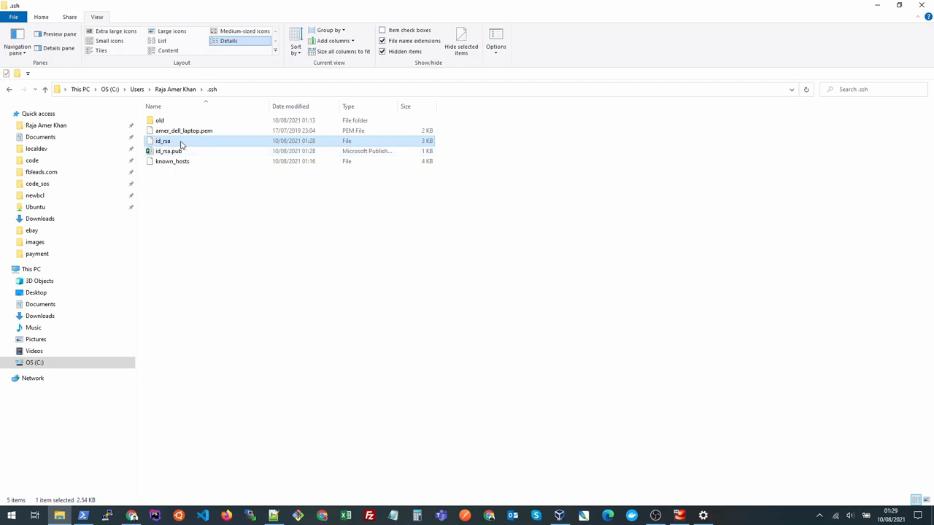
{"action": "left_click", "coordinate": [169, 150]}
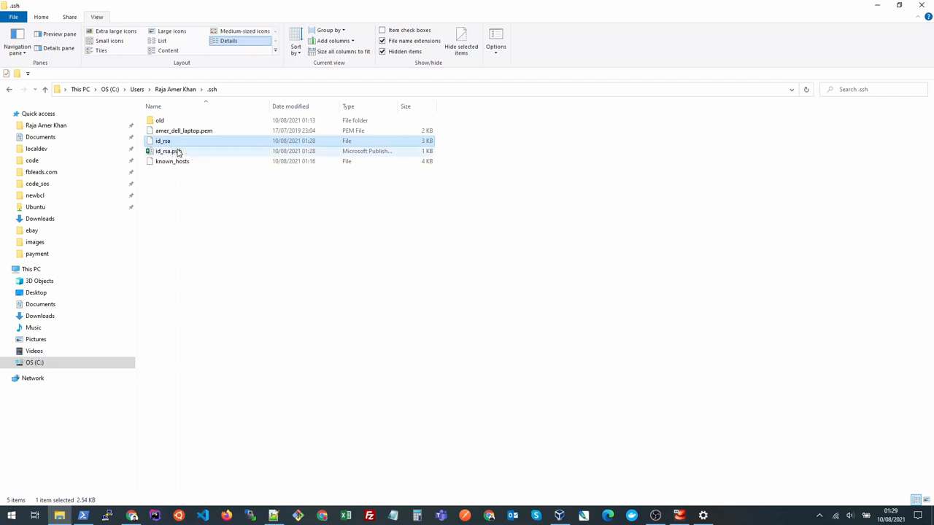
{"action": "mouse_move", "coordinate": [163, 140]}
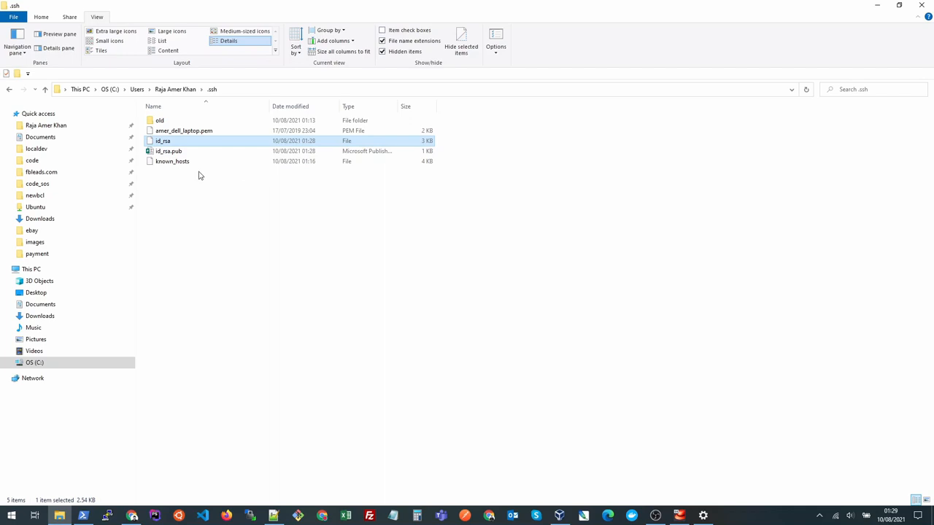
Edit id_rsa.pub with Notepad++ to show its ssh-rsa line, then return to PowerShell
{"action": "right_click", "coordinate": [169, 150]}
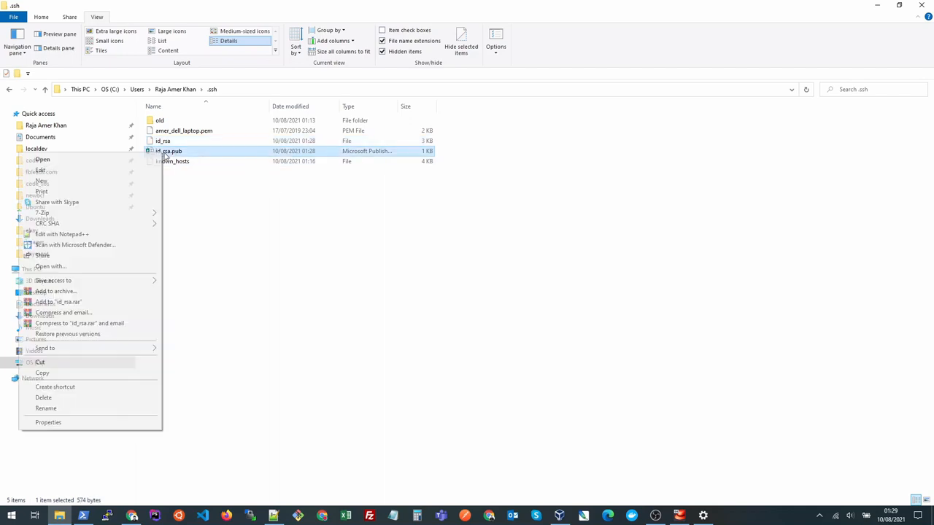
{"action": "left_click", "coordinate": [62, 233]}
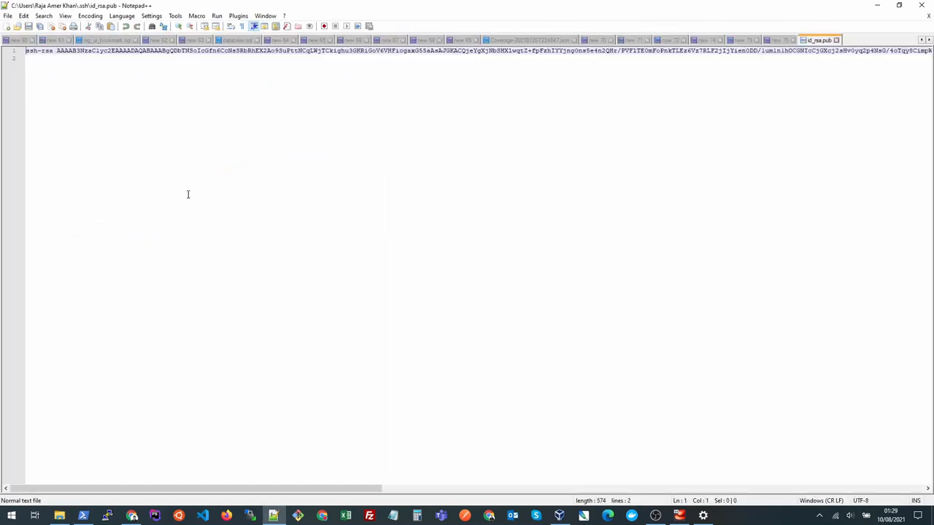
{"action": "left_click", "coordinate": [83, 516]}
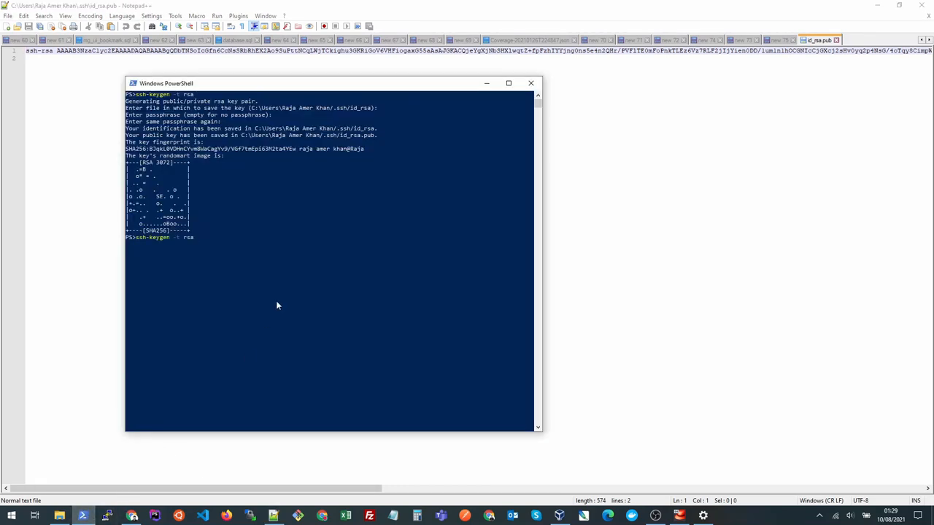
Log in as root to 10.200.200.103 with the password from the notes and list the home directory with ls -alh
{"action": "type", "text": "ssh root@10.200.200.103"}
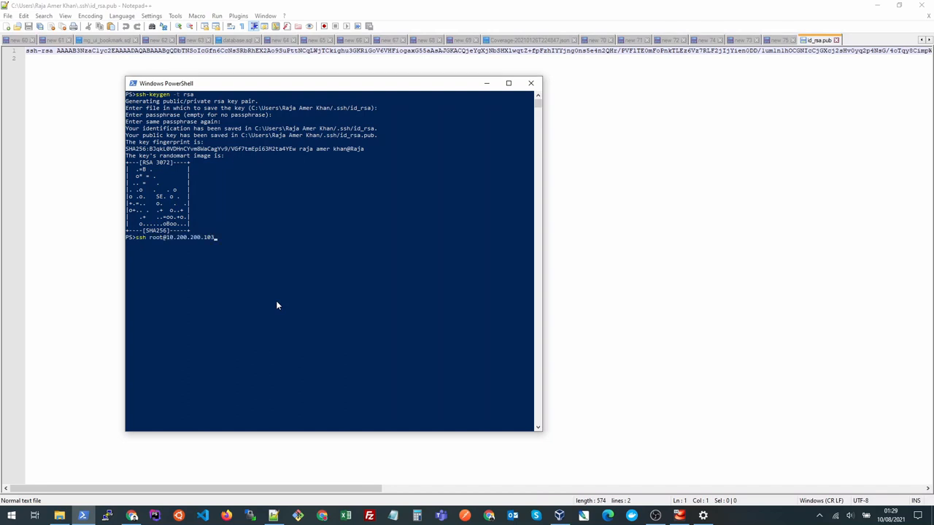
{"action": "key", "text": "Return"}
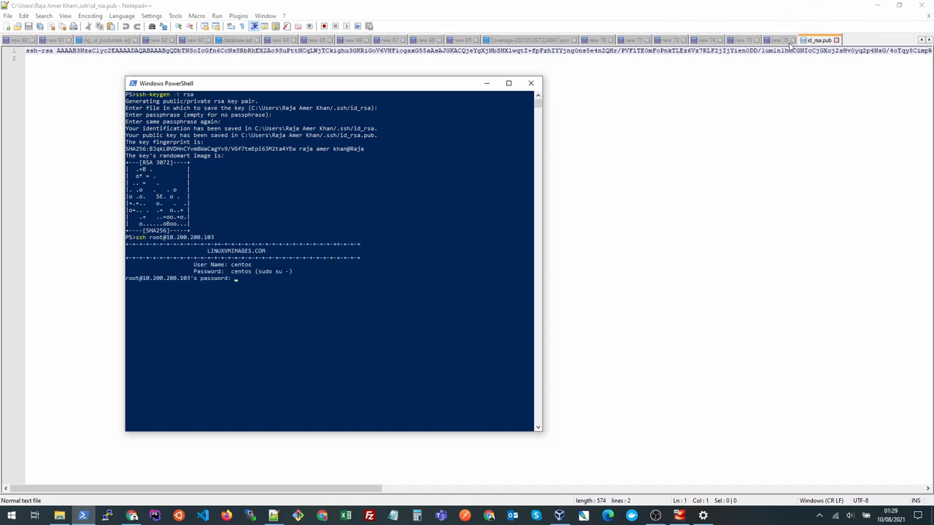
{"action": "left_click", "coordinate": [779, 41]}
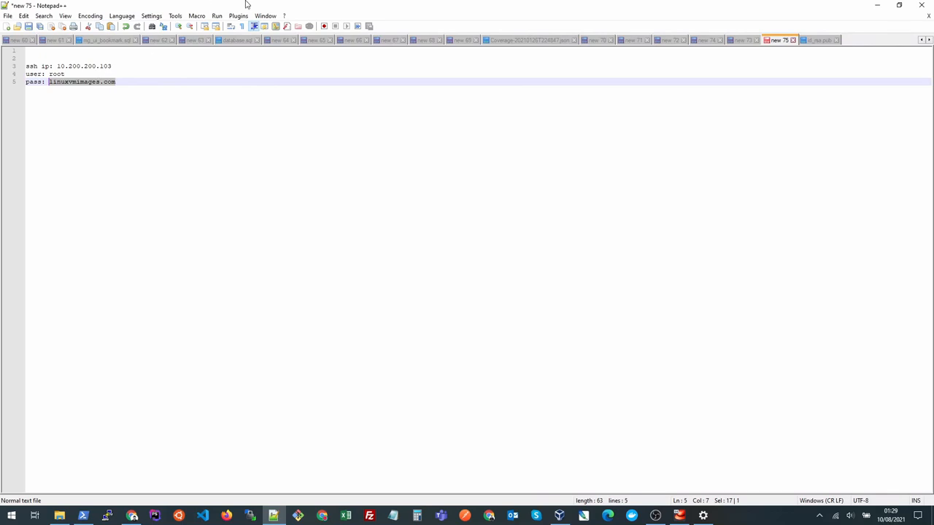
{"action": "left_click", "coordinate": [83, 517]}
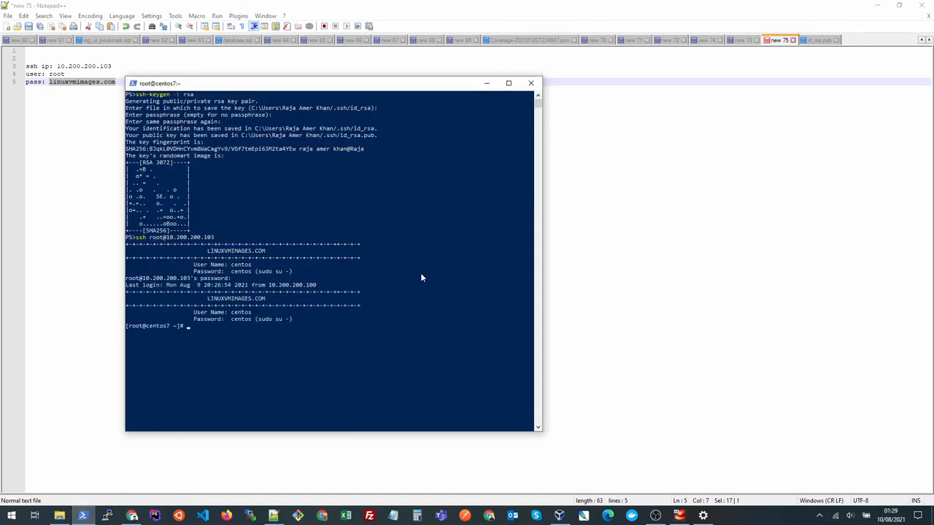
{"action": "mouse_move", "coordinate": [137, 329]}
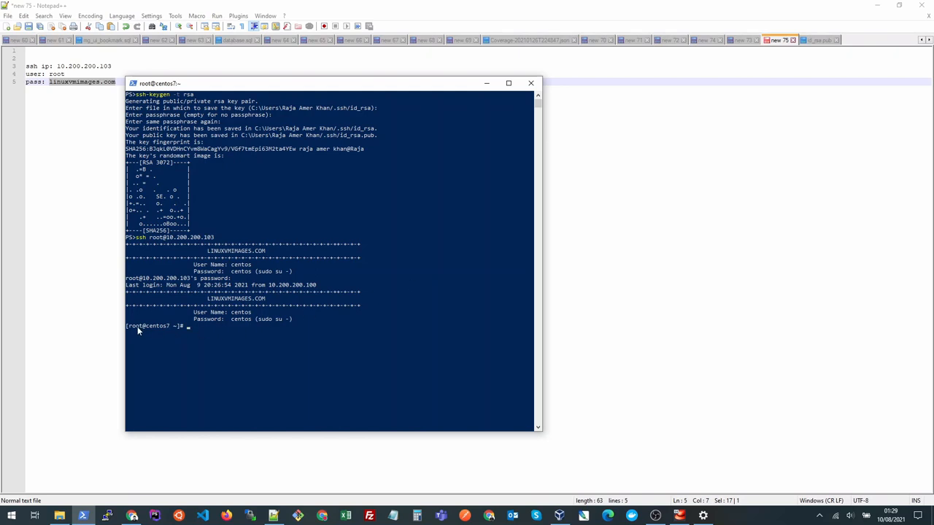
{"action": "mouse_move", "coordinate": [257, 343]}
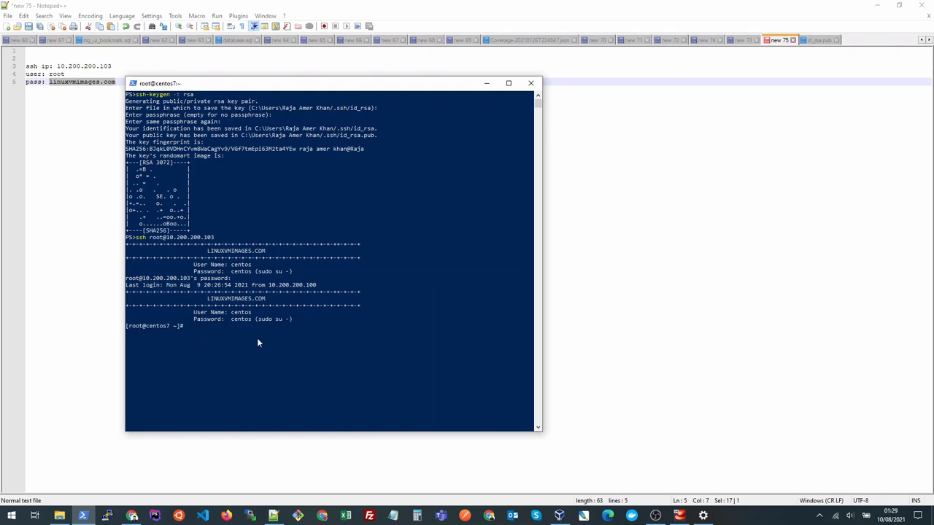
{"action": "mouse_move", "coordinate": [298, 364]}
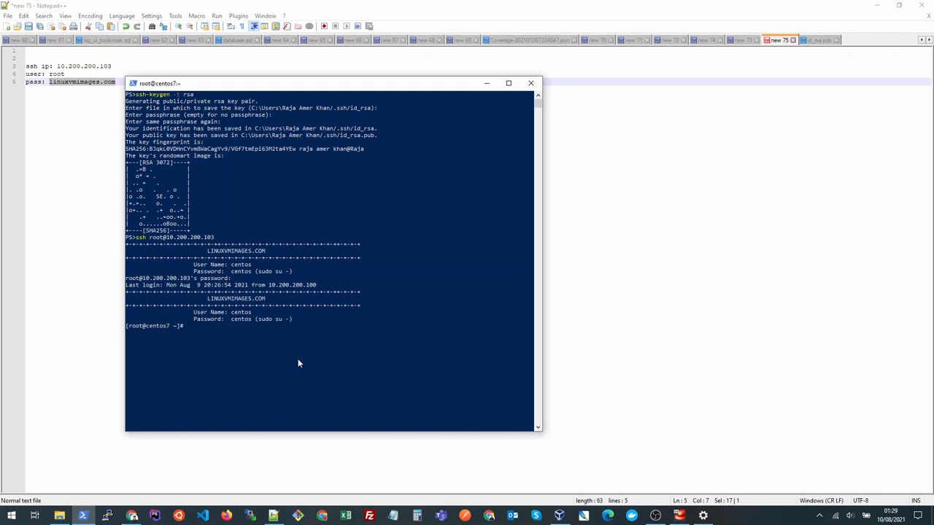
{"action": "type", "text": "cd"}
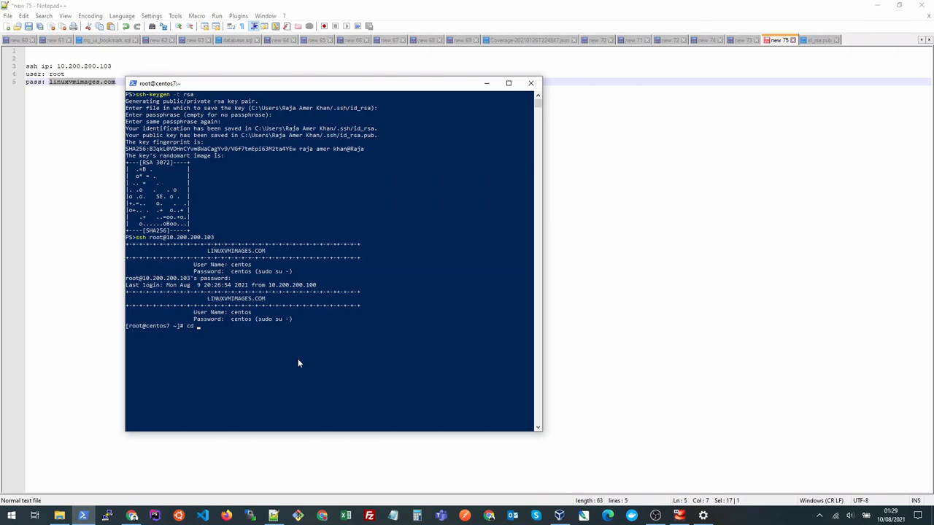
{"action": "type", "text": "cle"}
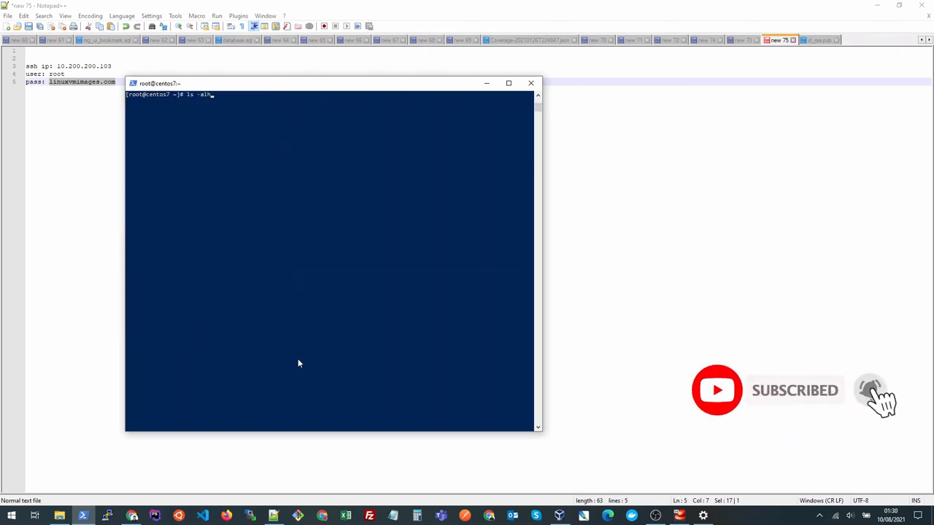
{"action": "key", "text": "Return"}
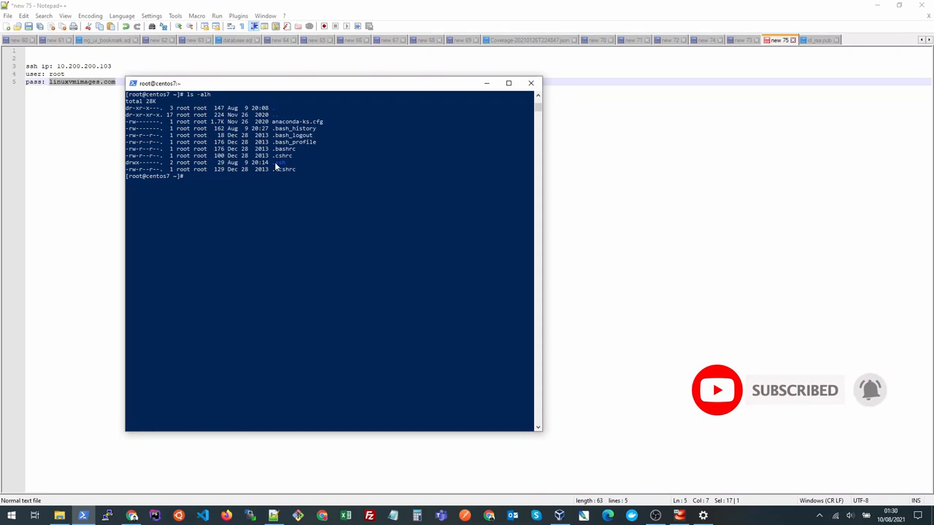
Remove the old .ssh directory with rm -rf, relist the home directory and create a fresh .ssh with mkdir
{"action": "left_click", "coordinate": [395, 270]}
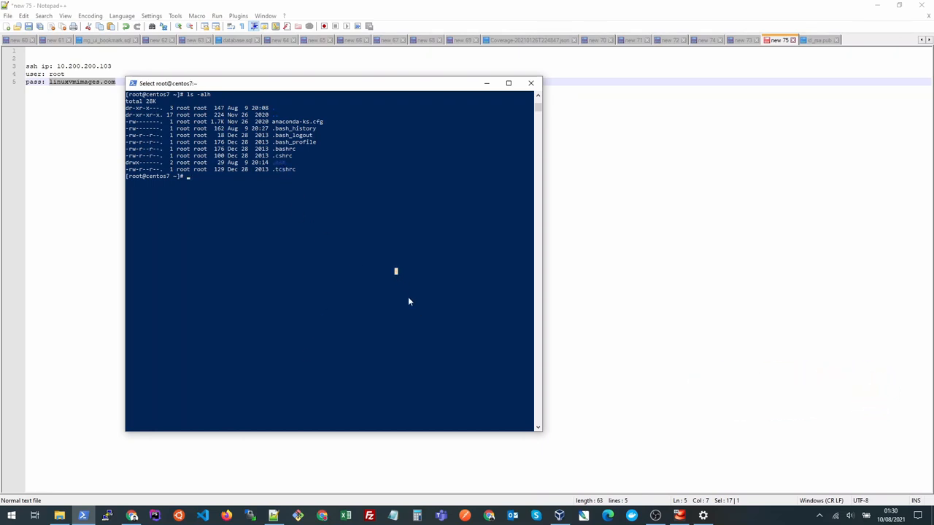
{"action": "type", "text": "rm -rf ."}
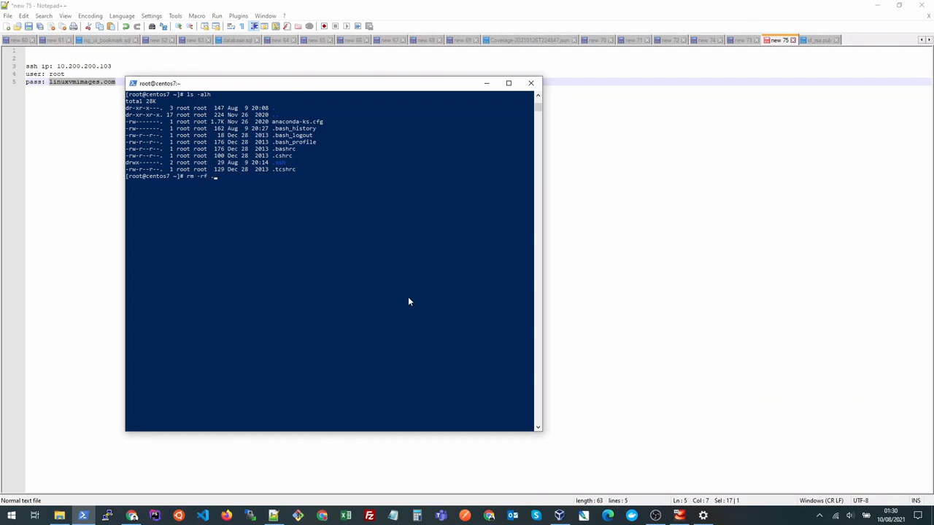
{"action": "key", "text": "Return"}
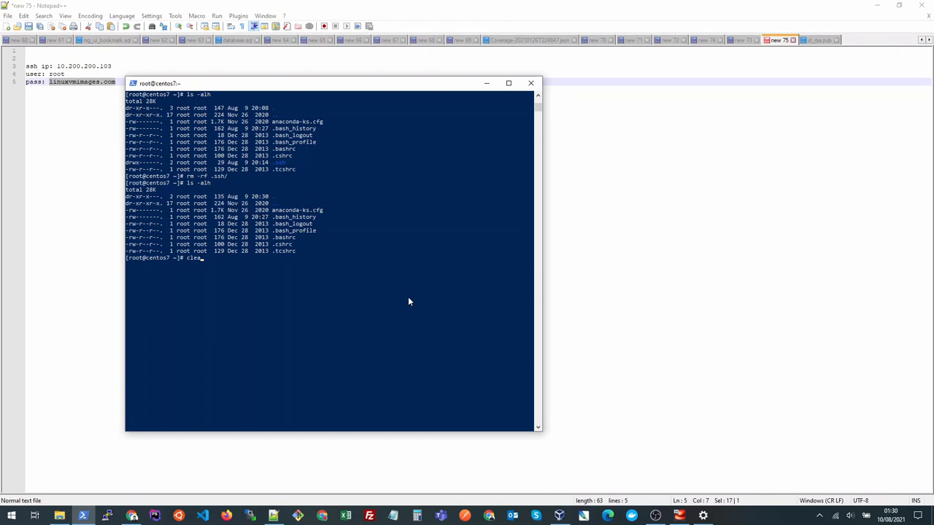
{"action": "key", "text": "Return"}
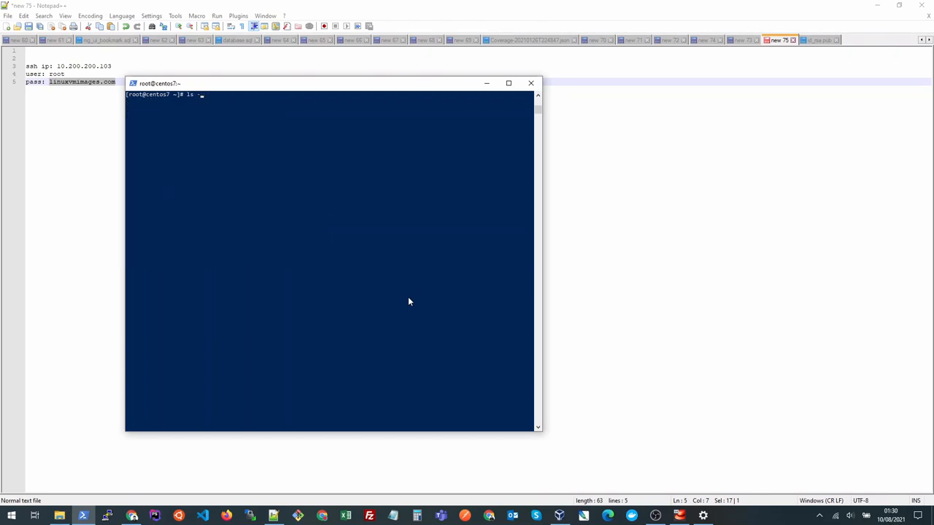
{"action": "key", "text": "Return"}
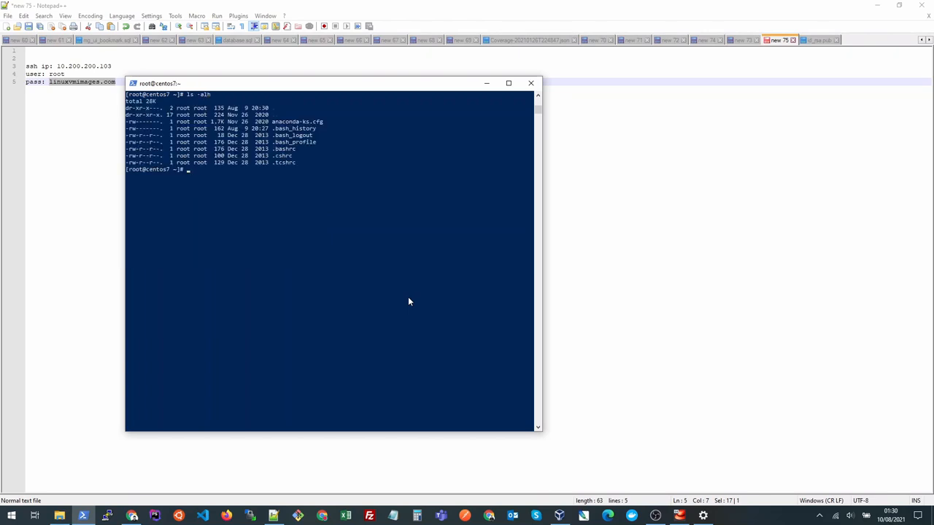
{"action": "type", "text": "mkdir"}
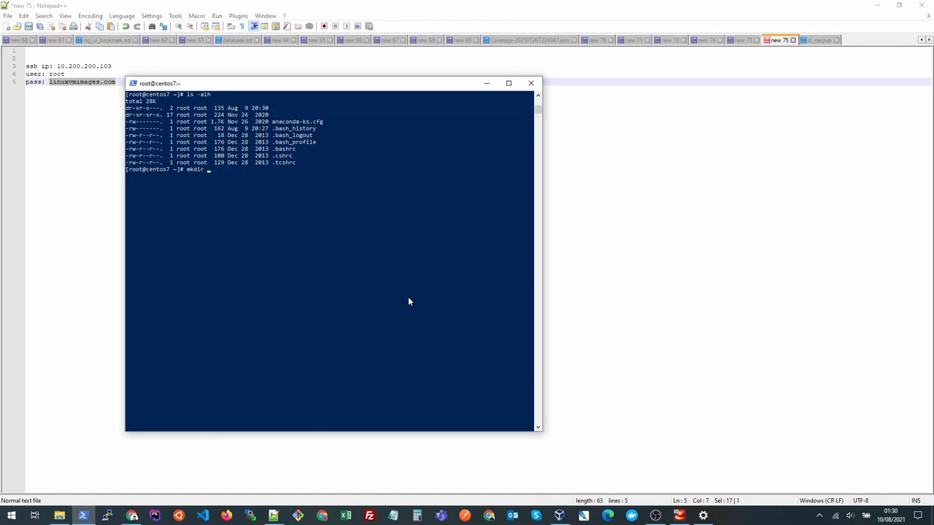
{"action": "key", "text": "Return"}
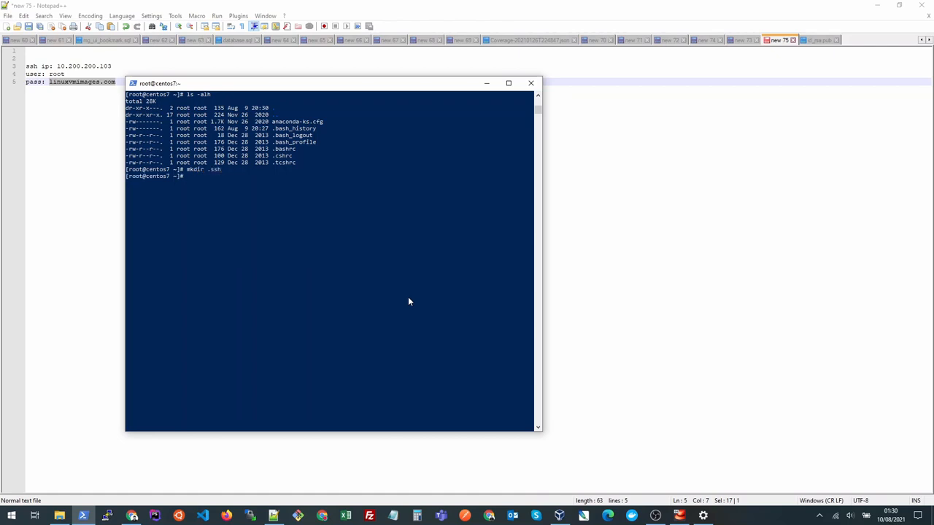
Edit .ssh/authorized_keys in vi, paste the ssh-rsa key copied from id_rsa.pub, and save with :wq
{"action": "type", "text": "vi .ssh/authorized_"}
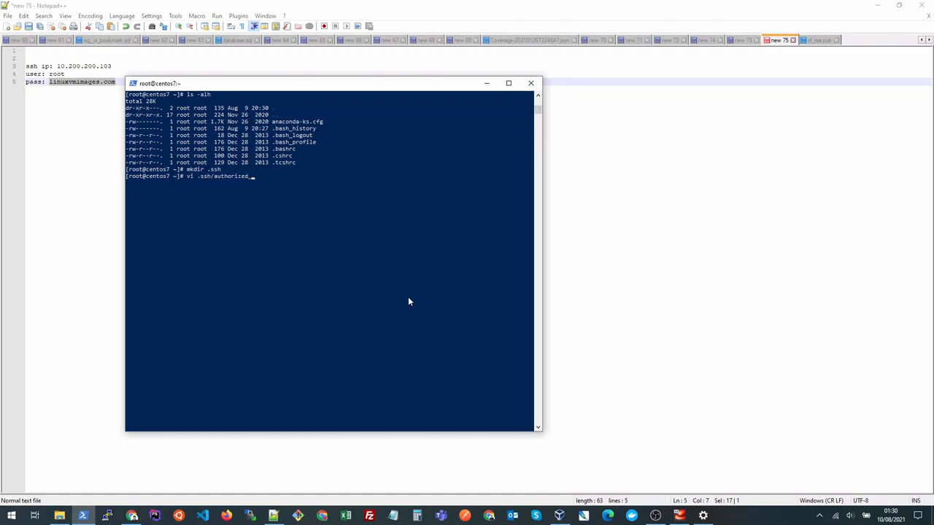
{"action": "type", "text": "keys"}
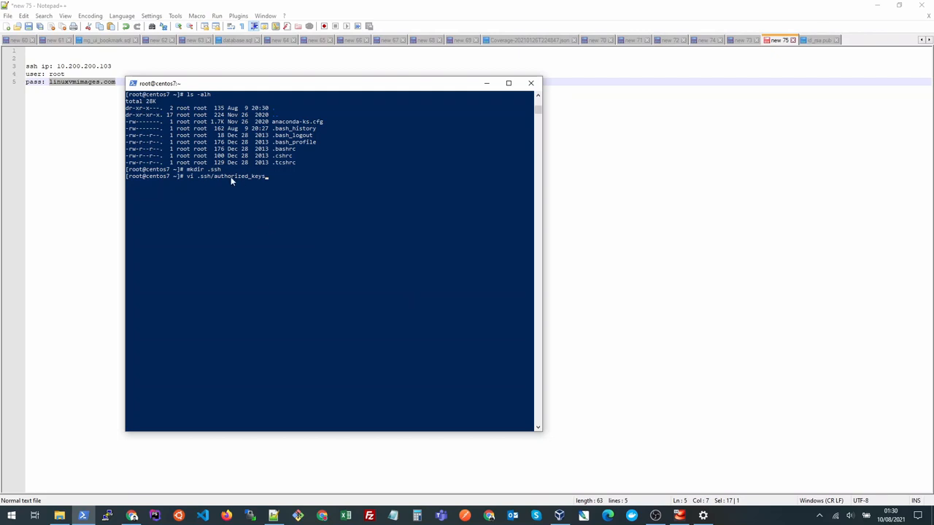
{"action": "mouse_move", "coordinate": [216, 170]}
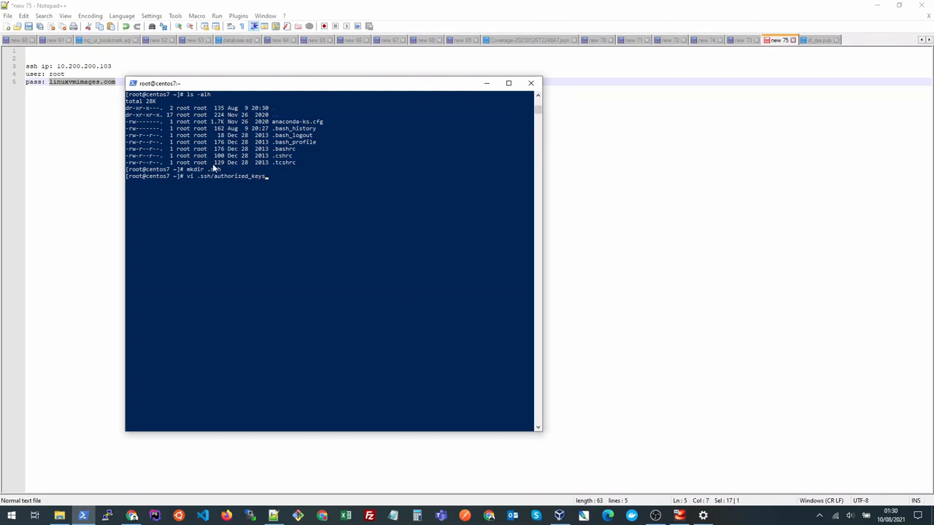
{"action": "mouse_move", "coordinate": [241, 184]}
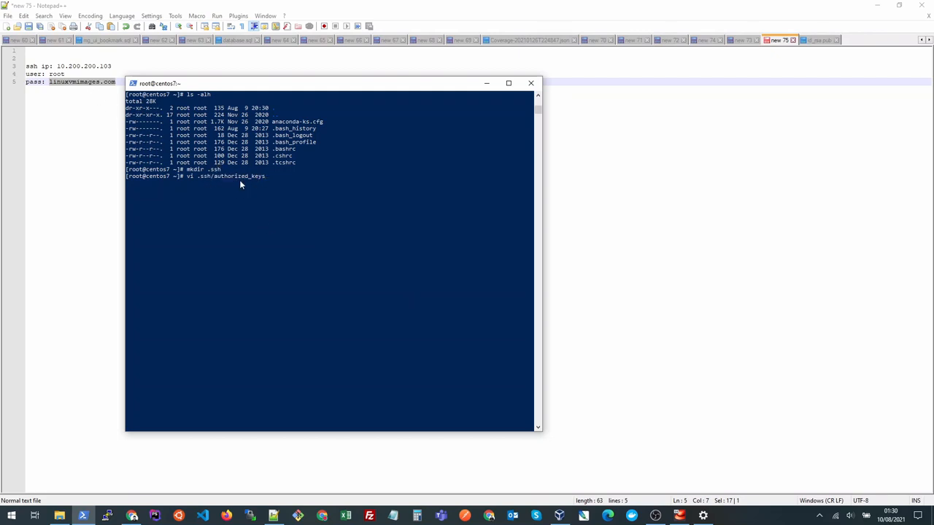
{"action": "mouse_move", "coordinate": [207, 182]}
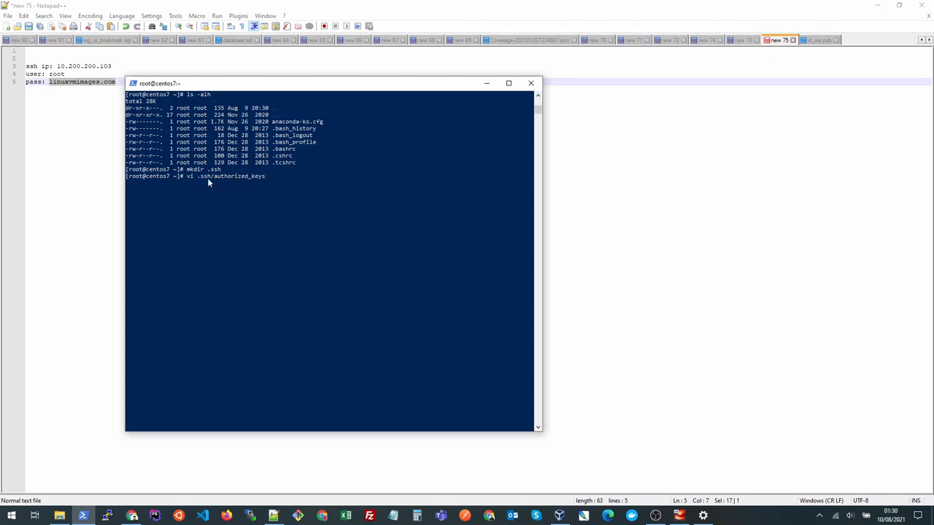
{"action": "mouse_move", "coordinate": [277, 242]}
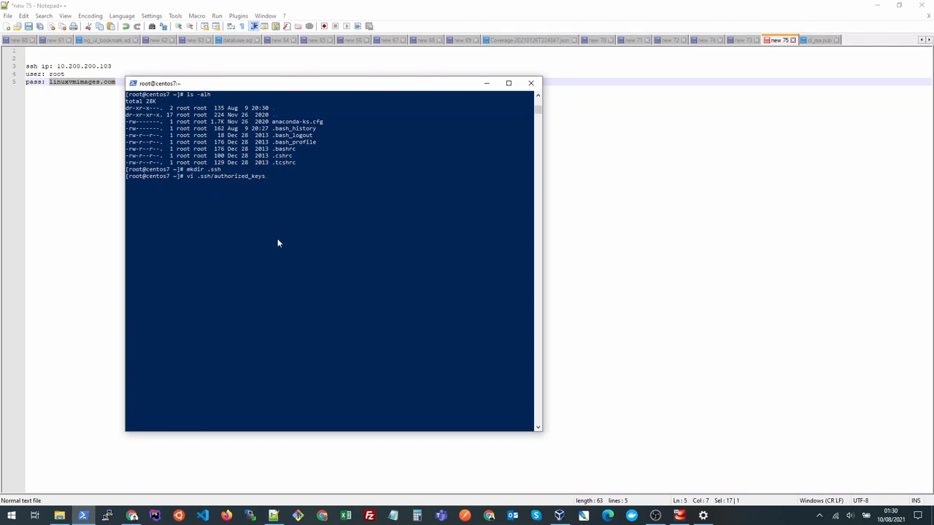
{"action": "key", "text": "Return"}
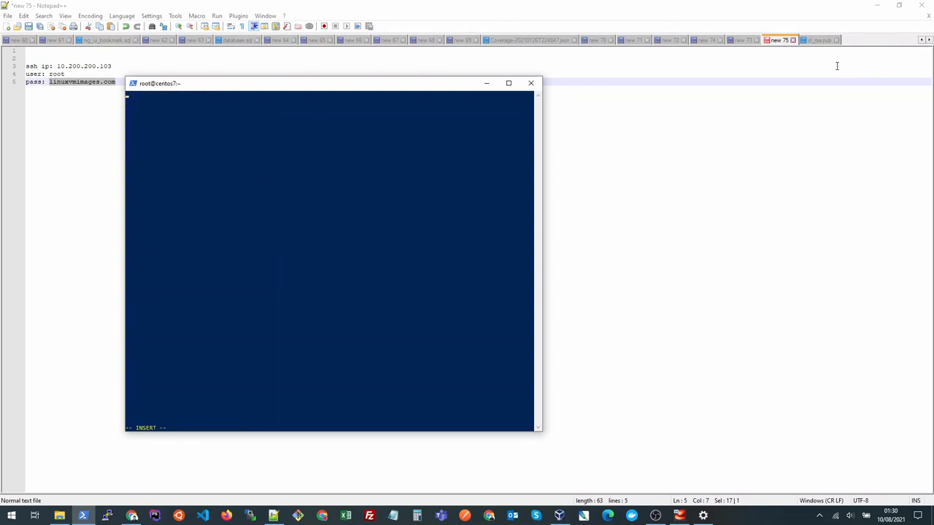
{"action": "left_click", "coordinate": [817, 41]}
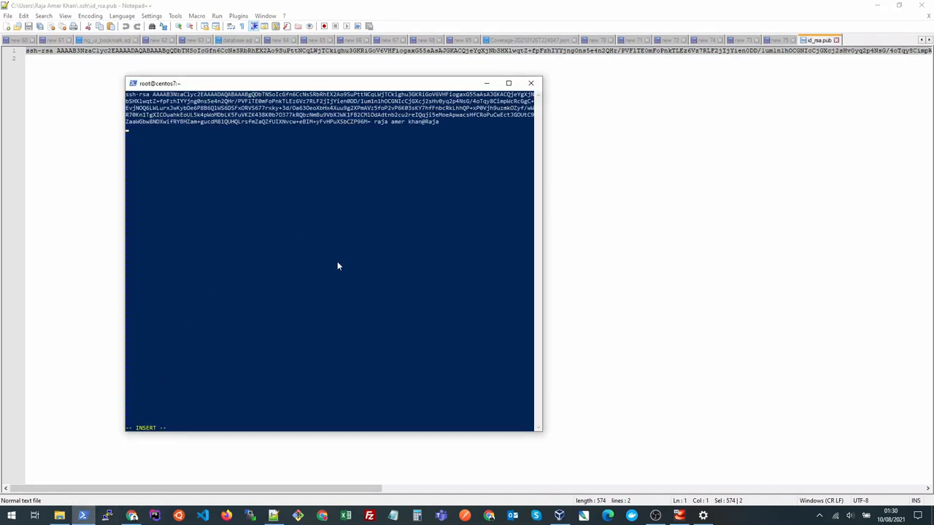
{"action": "key", "text": "Escape"}
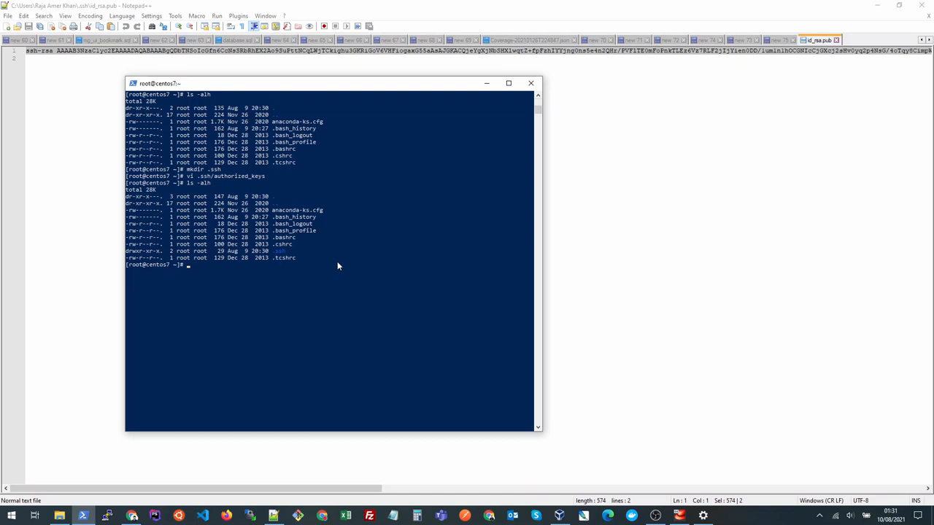
Apply chmod 700 to .ssh/ and 600 to .ssh/authorized_keys, then exit the SSH session
{"action": "type", "text": "chmod"}
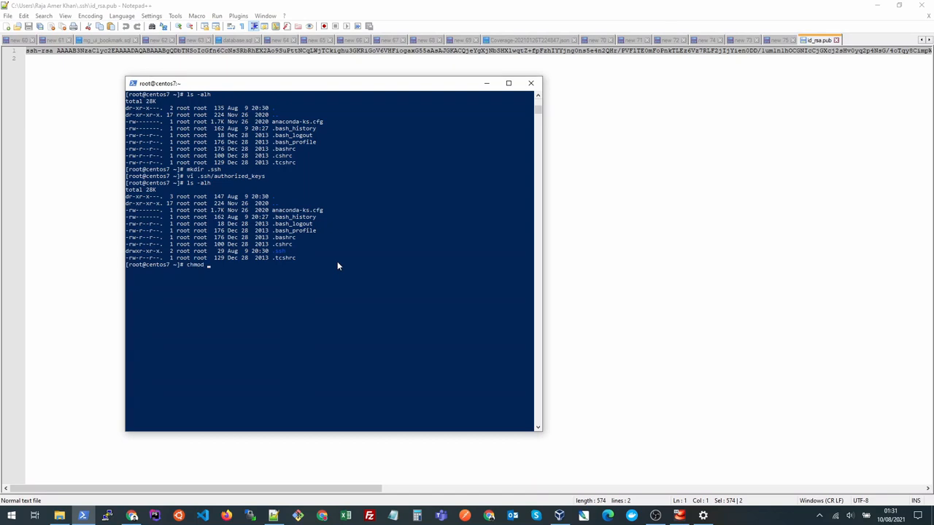
{"action": "type", "text": "700"}
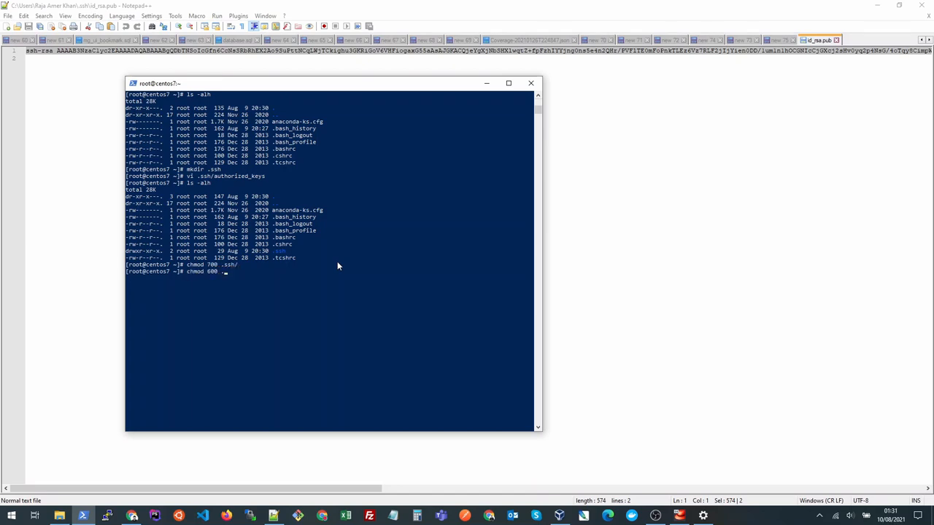
{"action": "type", "text": ".ssh/authorized_keys"}
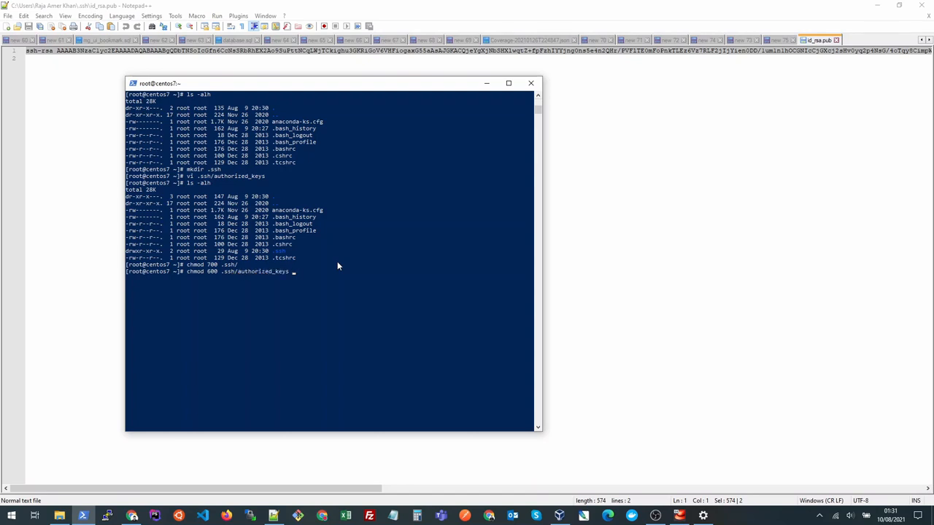
{"action": "key", "text": "Return"}
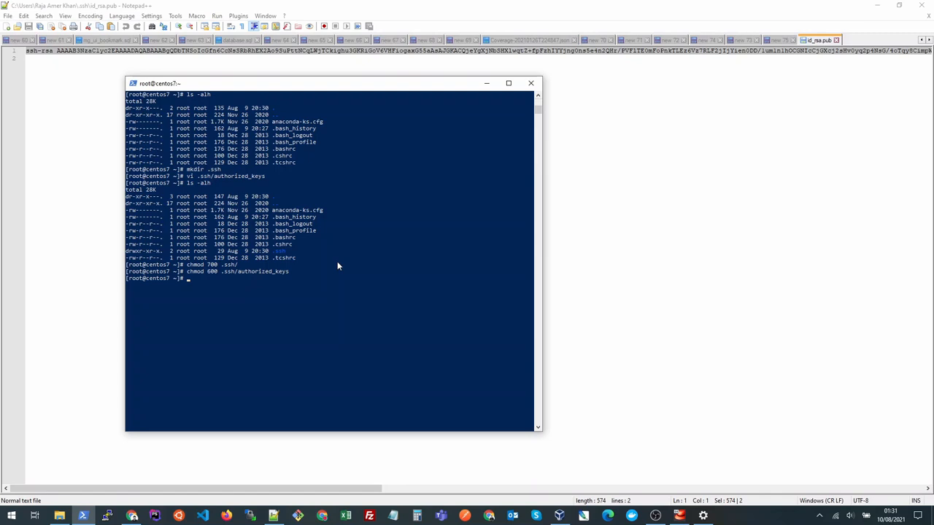
{"action": "type", "text": "exit"}
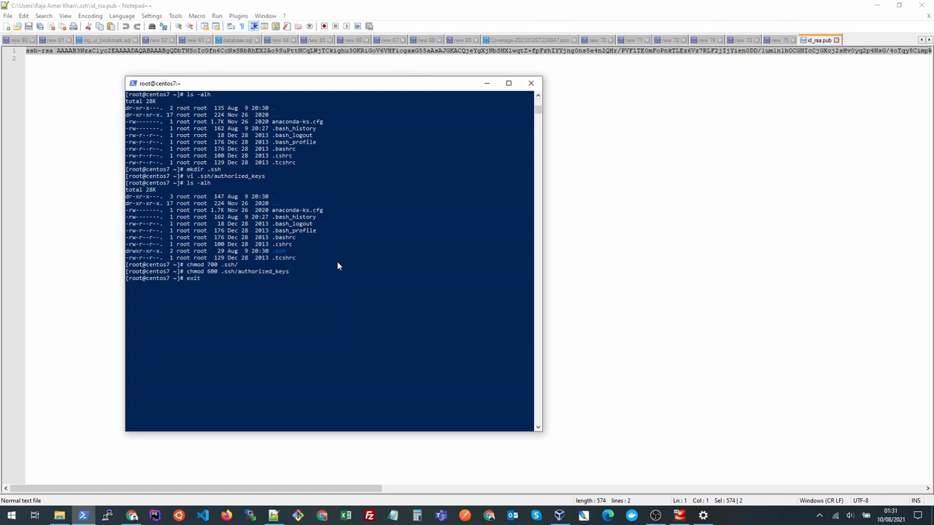
{"action": "key", "text": "Return"}
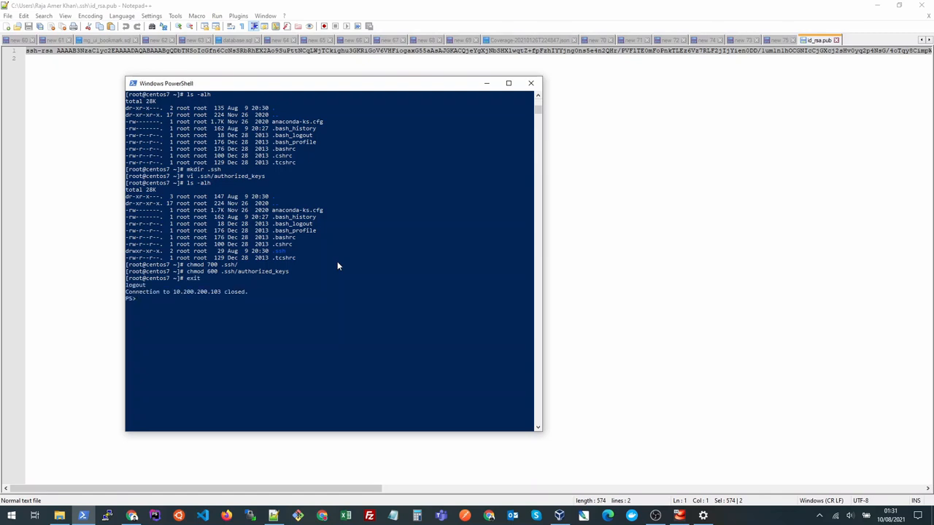
{"action": "type", "text": "clear"}
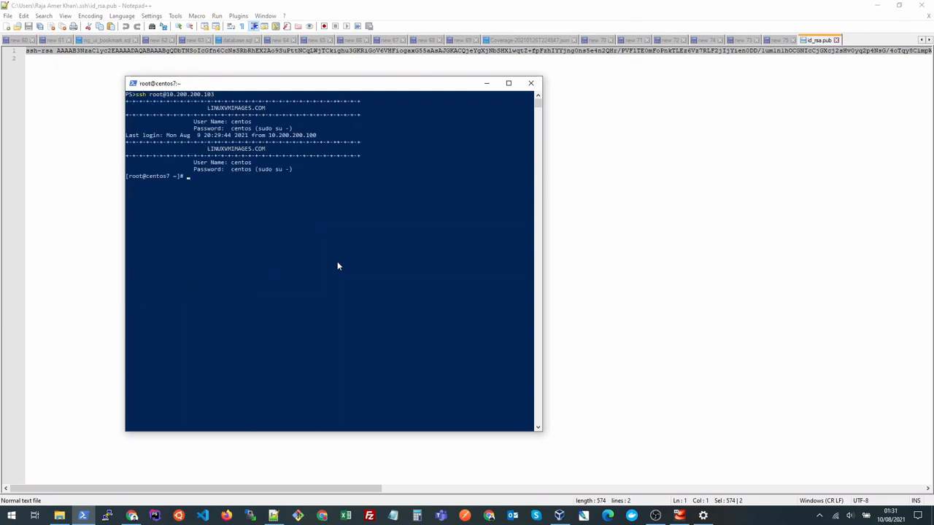
{"action": "mouse_move", "coordinate": [186, 146]}
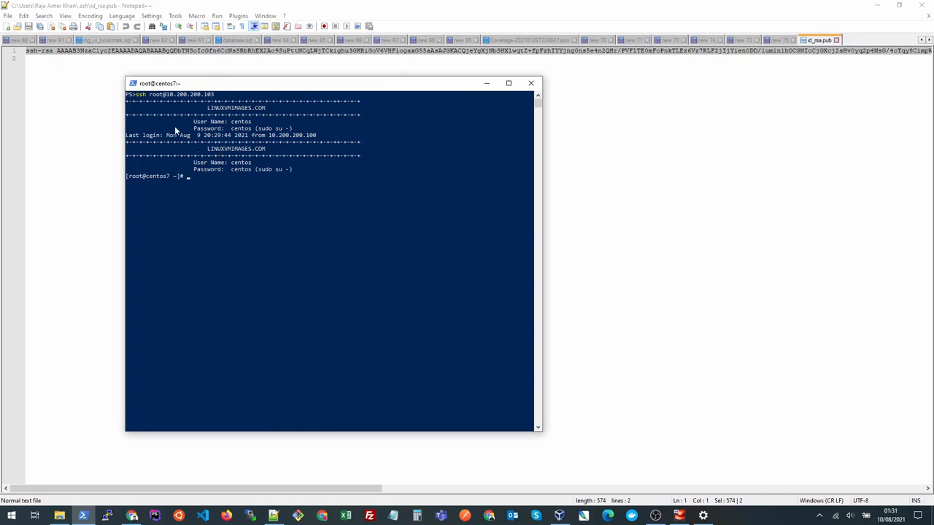
{"action": "mouse_move", "coordinate": [122, 481]}
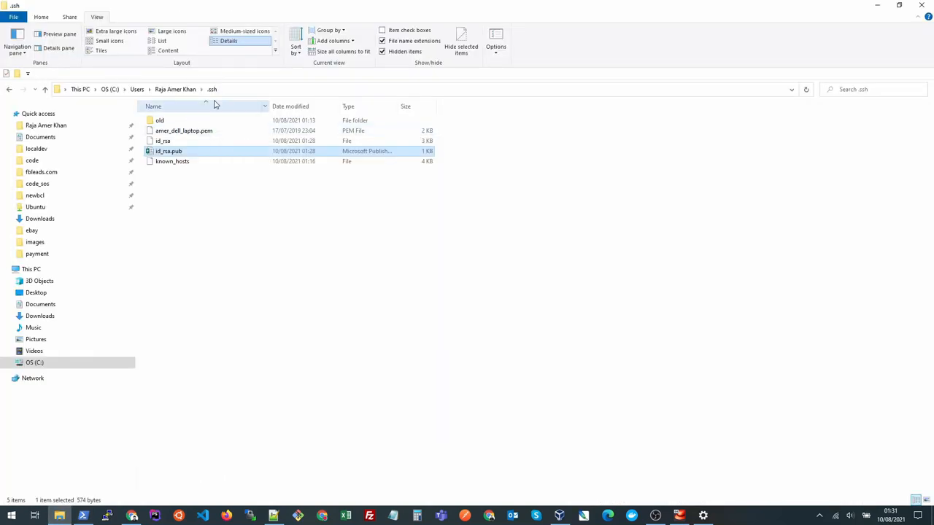
{"action": "left_click", "coordinate": [164, 140]}
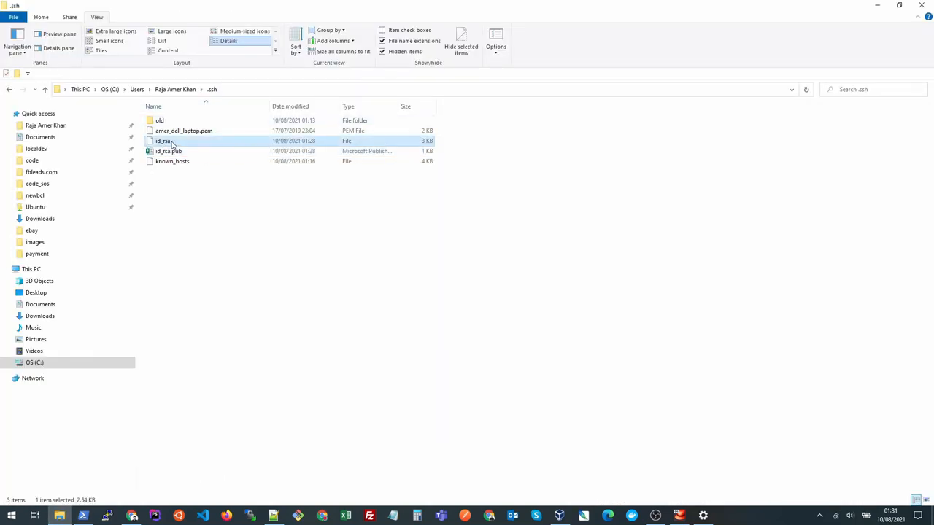
{"action": "mouse_move", "coordinate": [162, 140]}
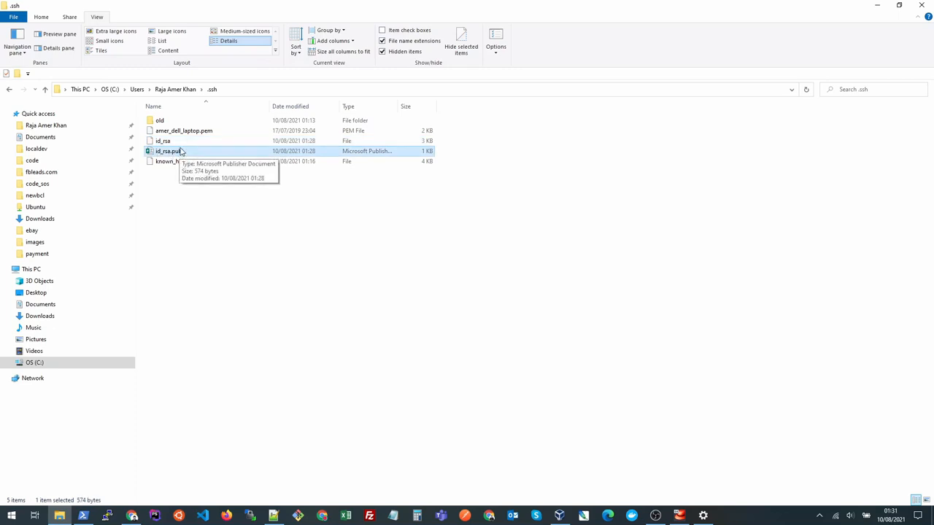
{"action": "left_click", "coordinate": [164, 140]}
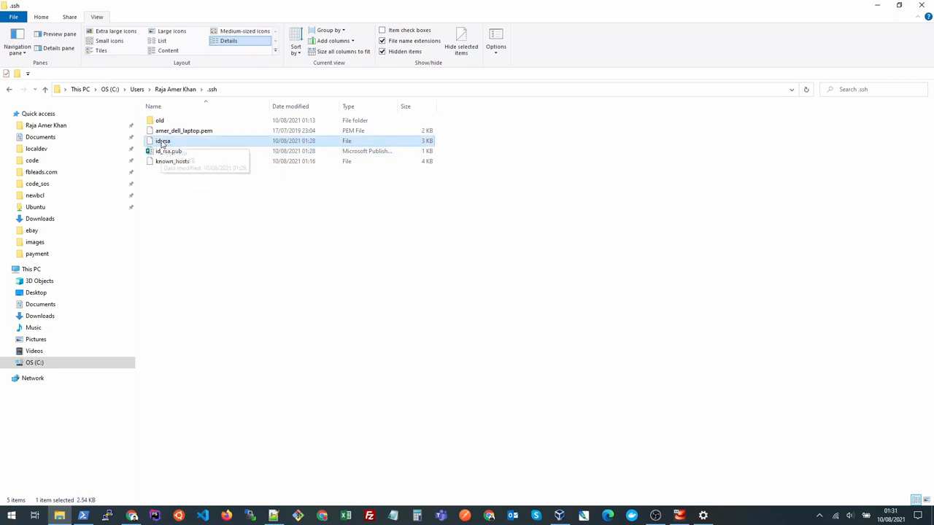
{"action": "mouse_move", "coordinate": [251, 488]}
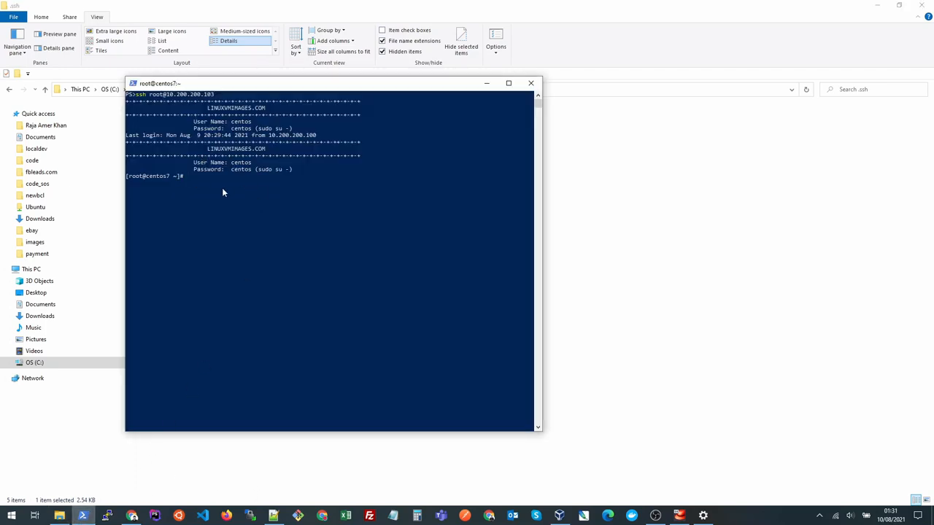
{"action": "mouse_move", "coordinate": [377, 298]}
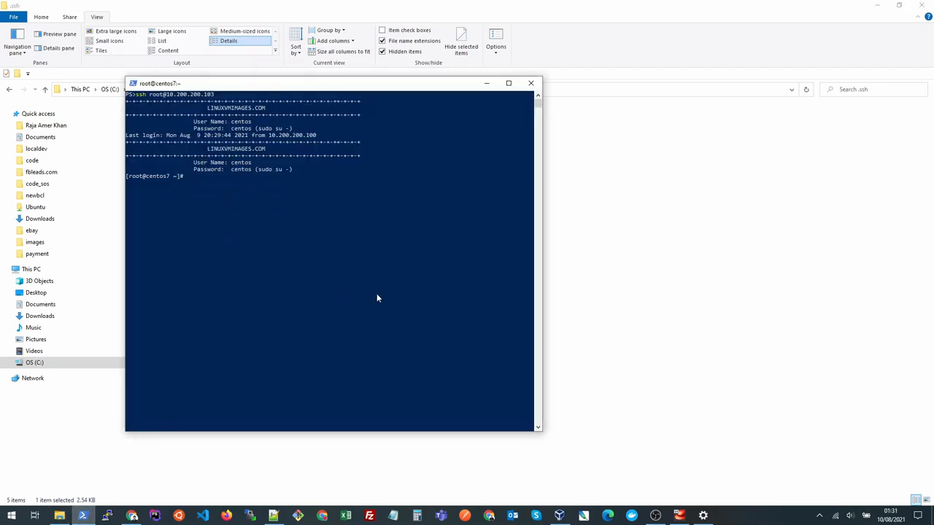